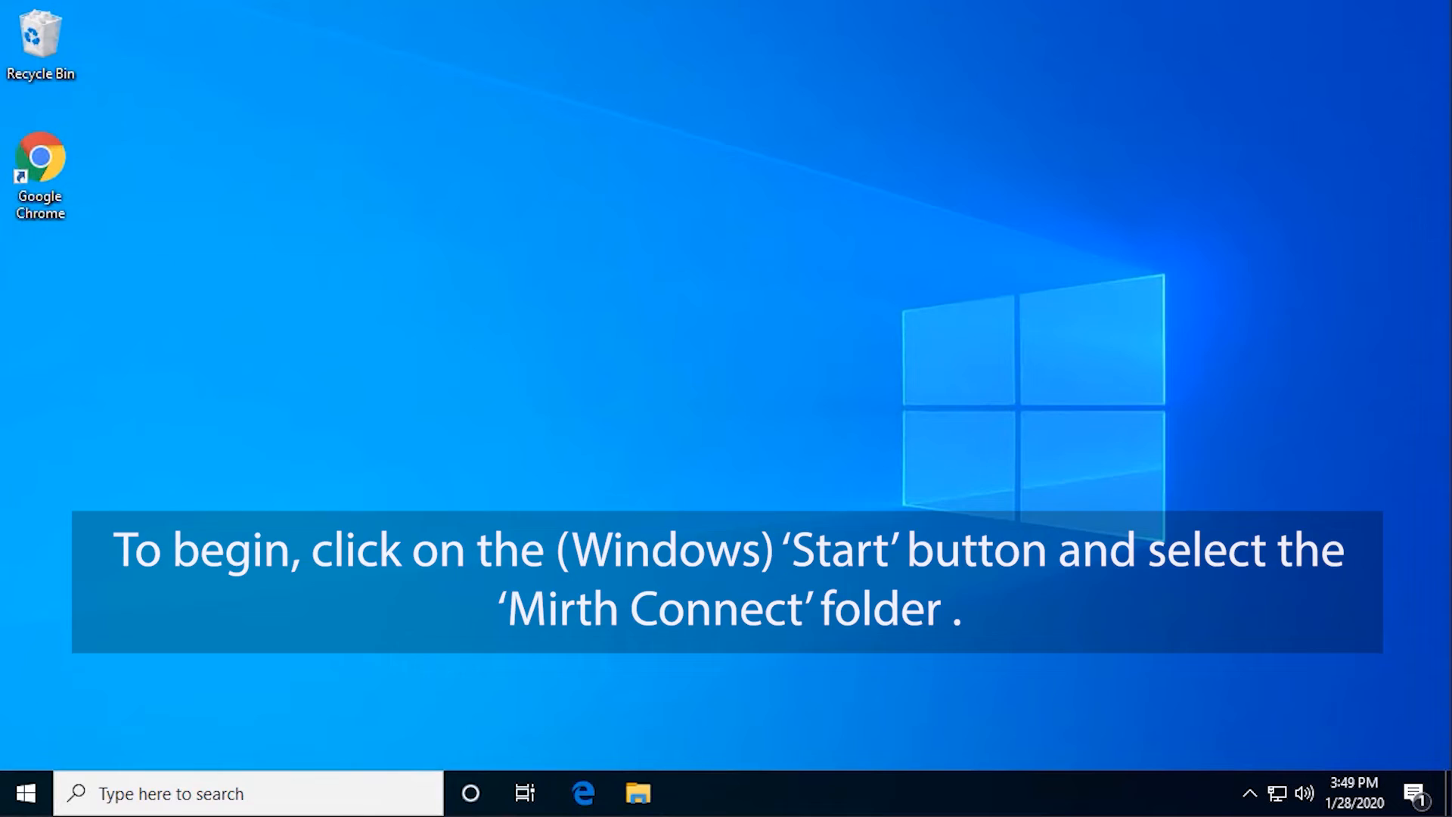
Start Mirth Connect Server Manager from the Start menu's Mirth Connect folder
left_click(24, 793)
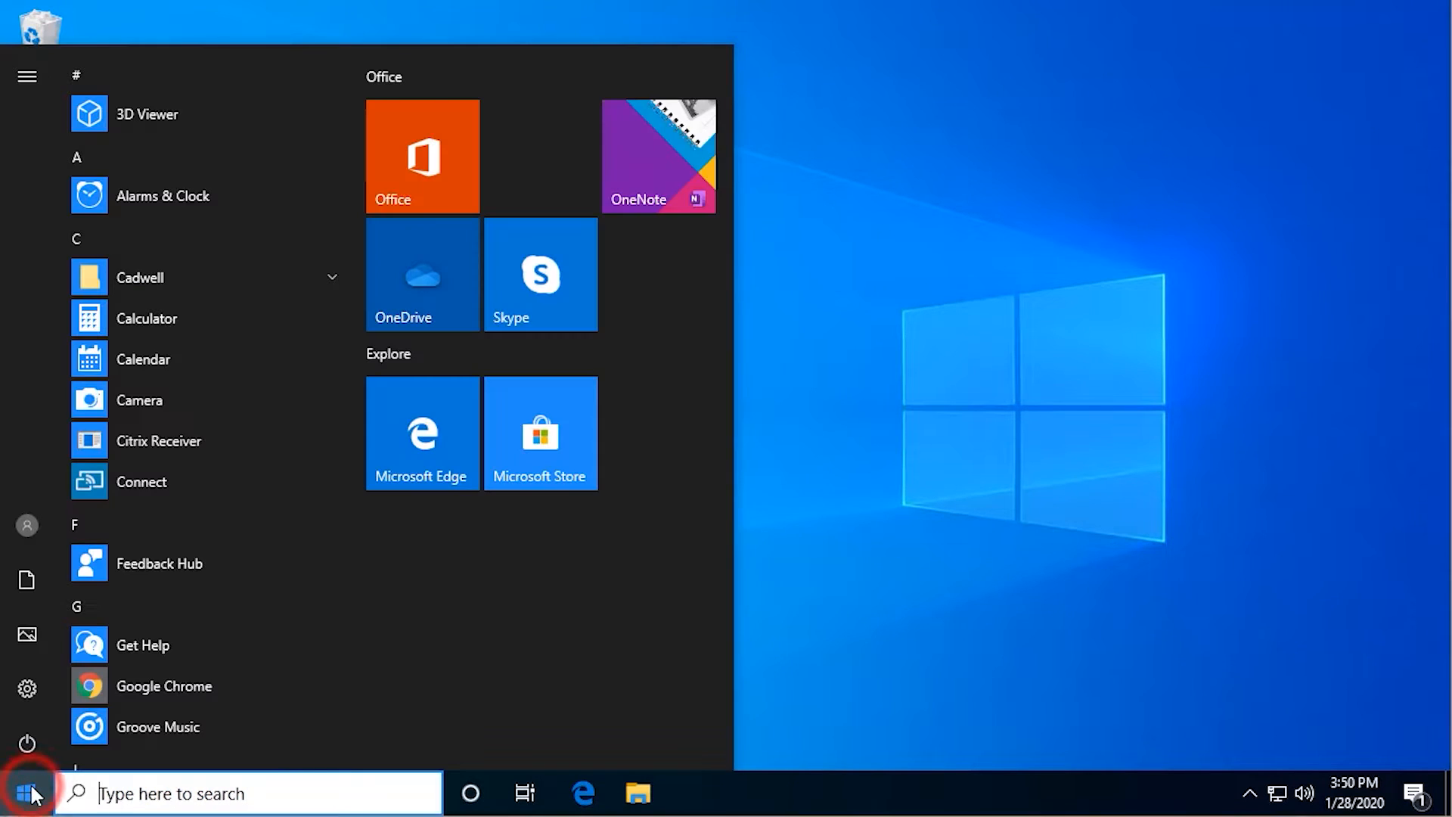
scroll("down", 3)
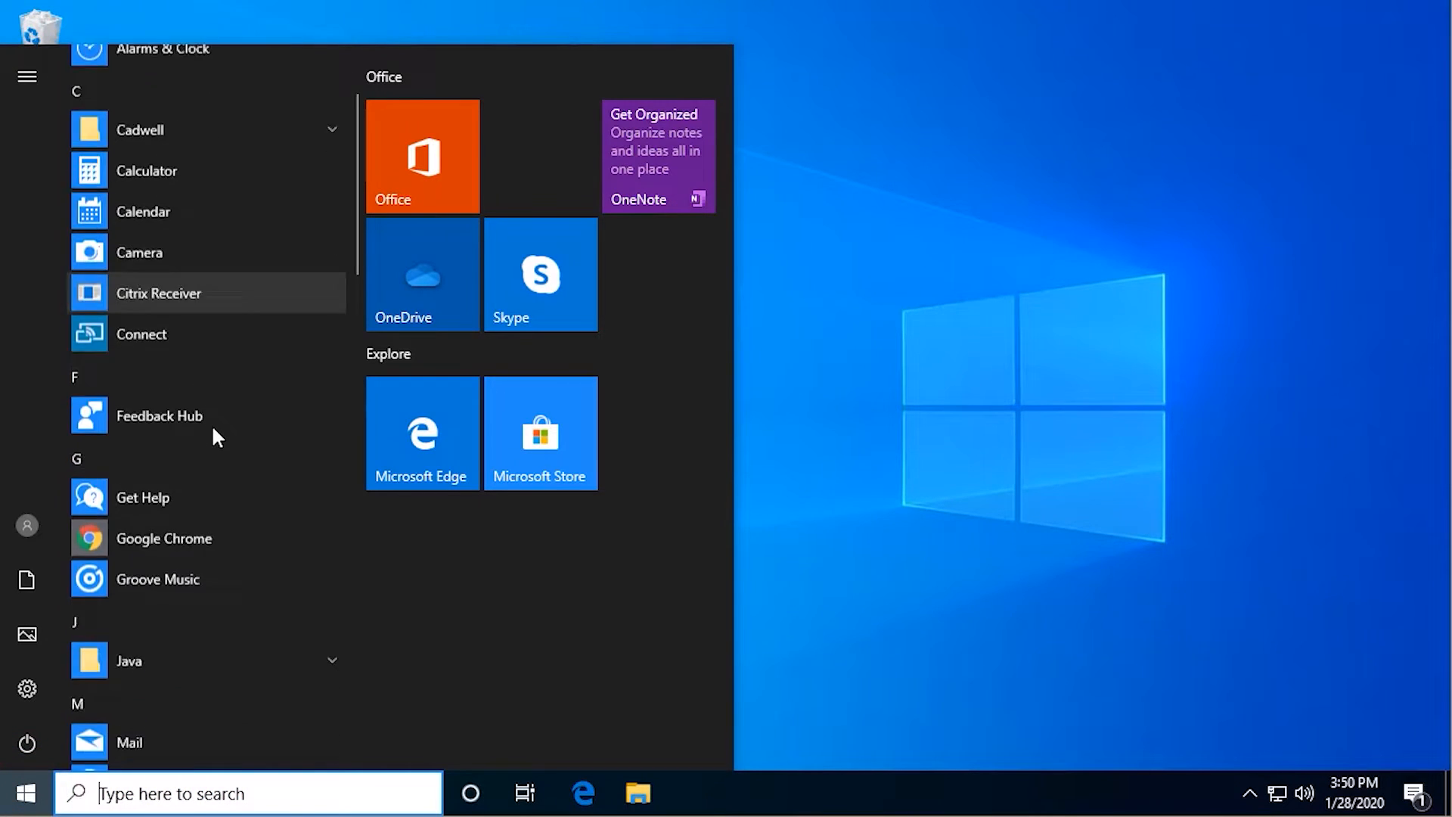
scroll("down", 3)
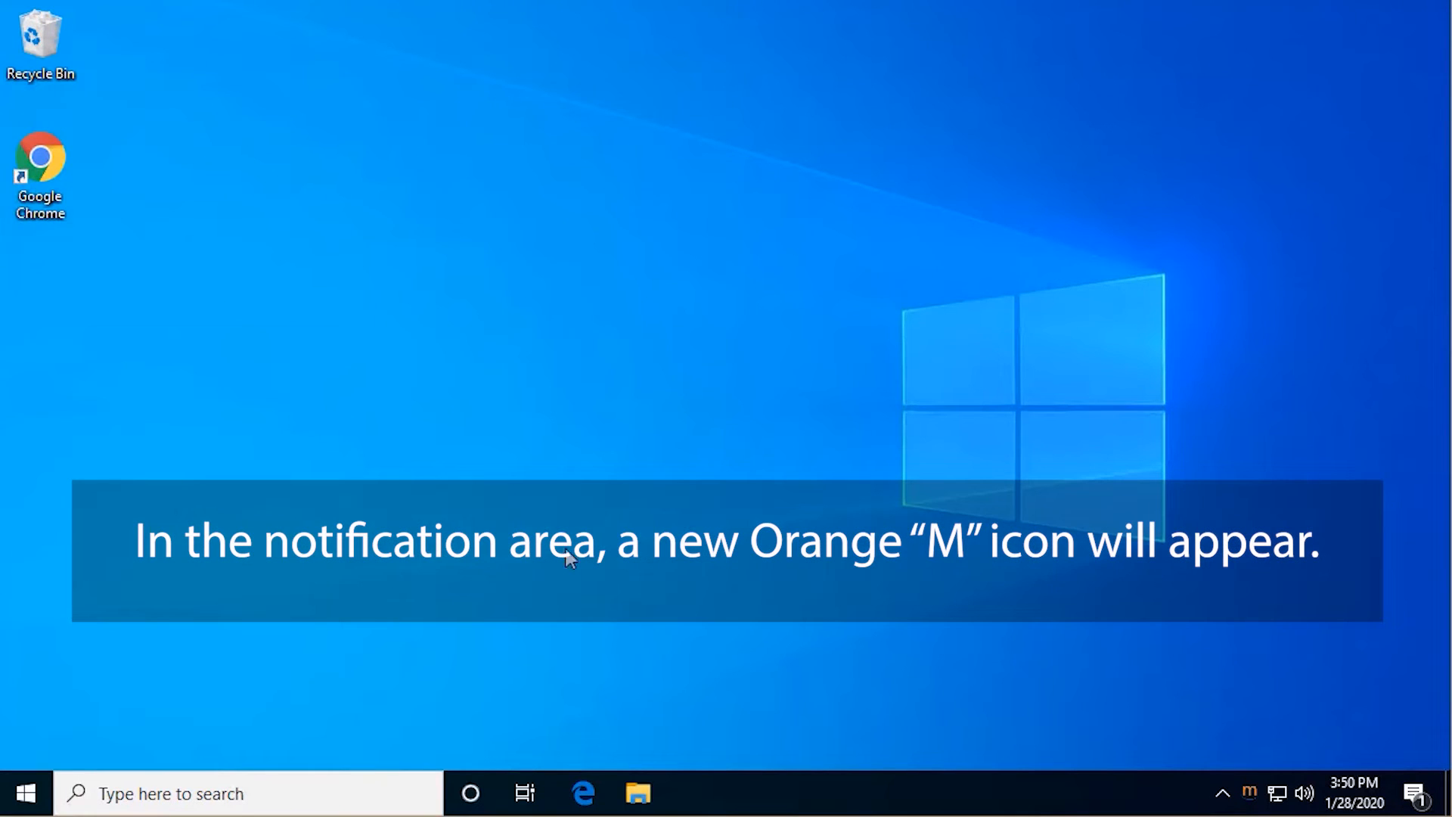
Launch the Administrator from the orange M tray icon's context menu
left_click(1250, 795)
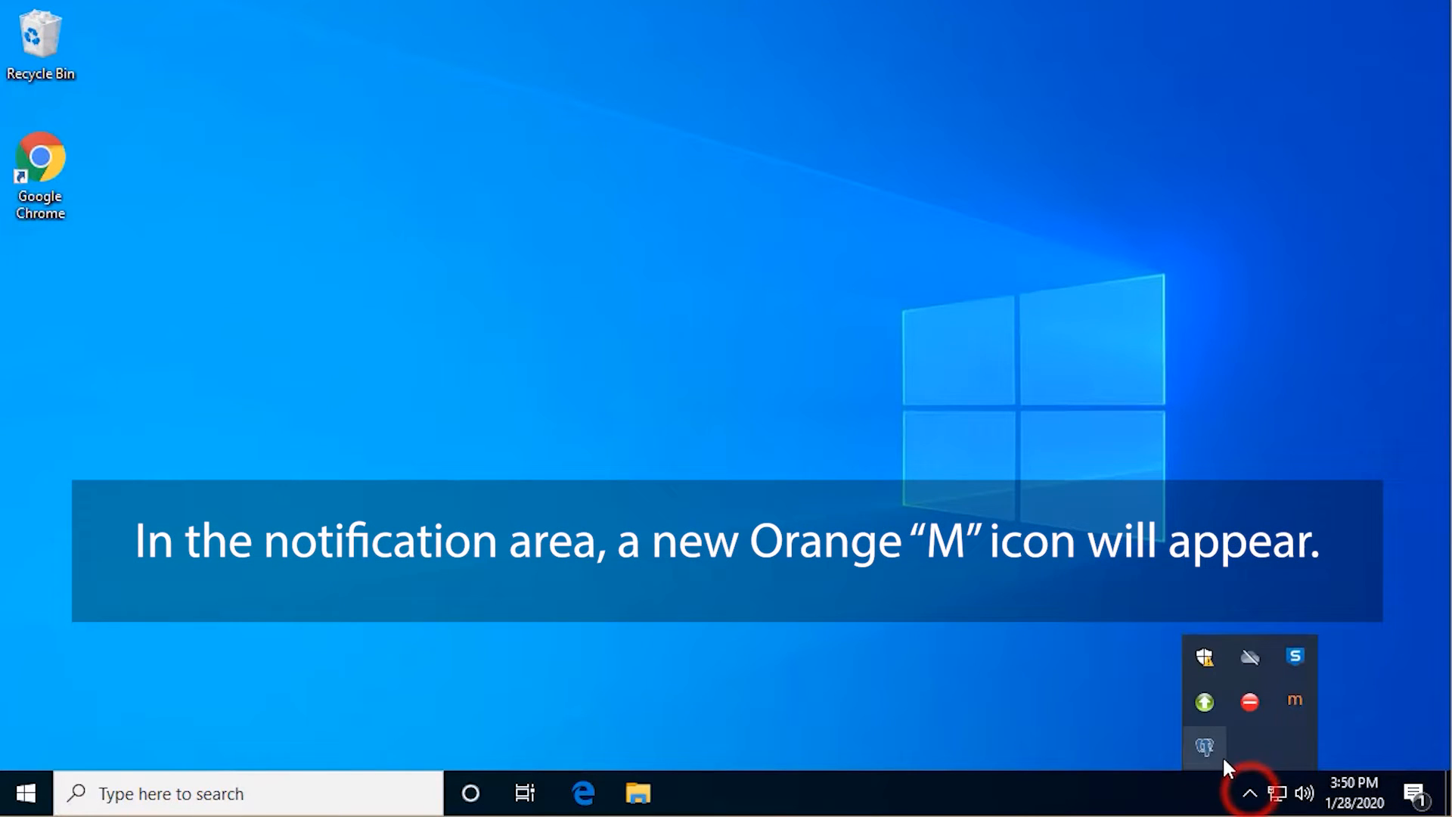
mouse_move(1296, 701)
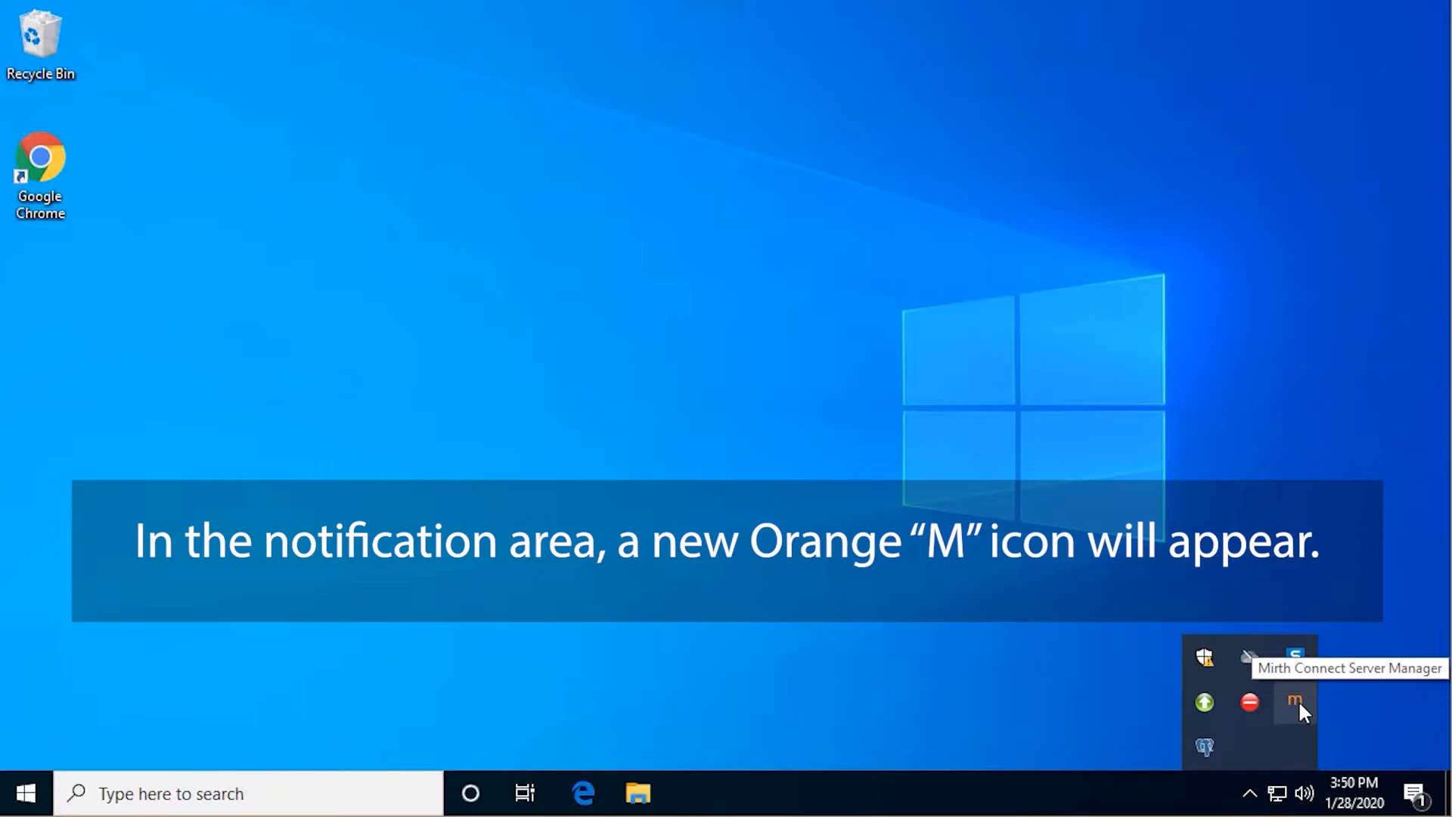
right_click(1297, 701)
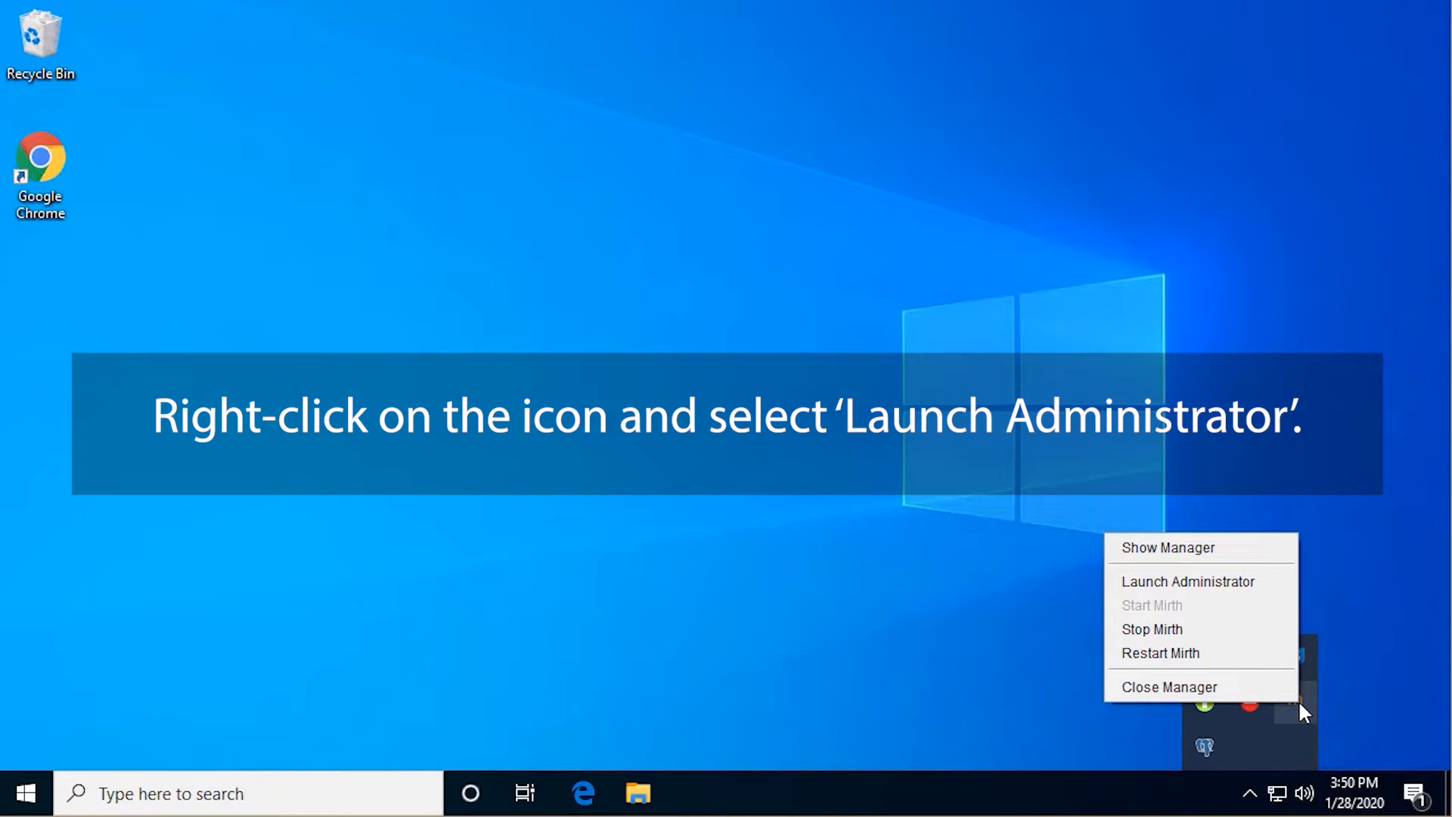
mouse_move(1202, 581)
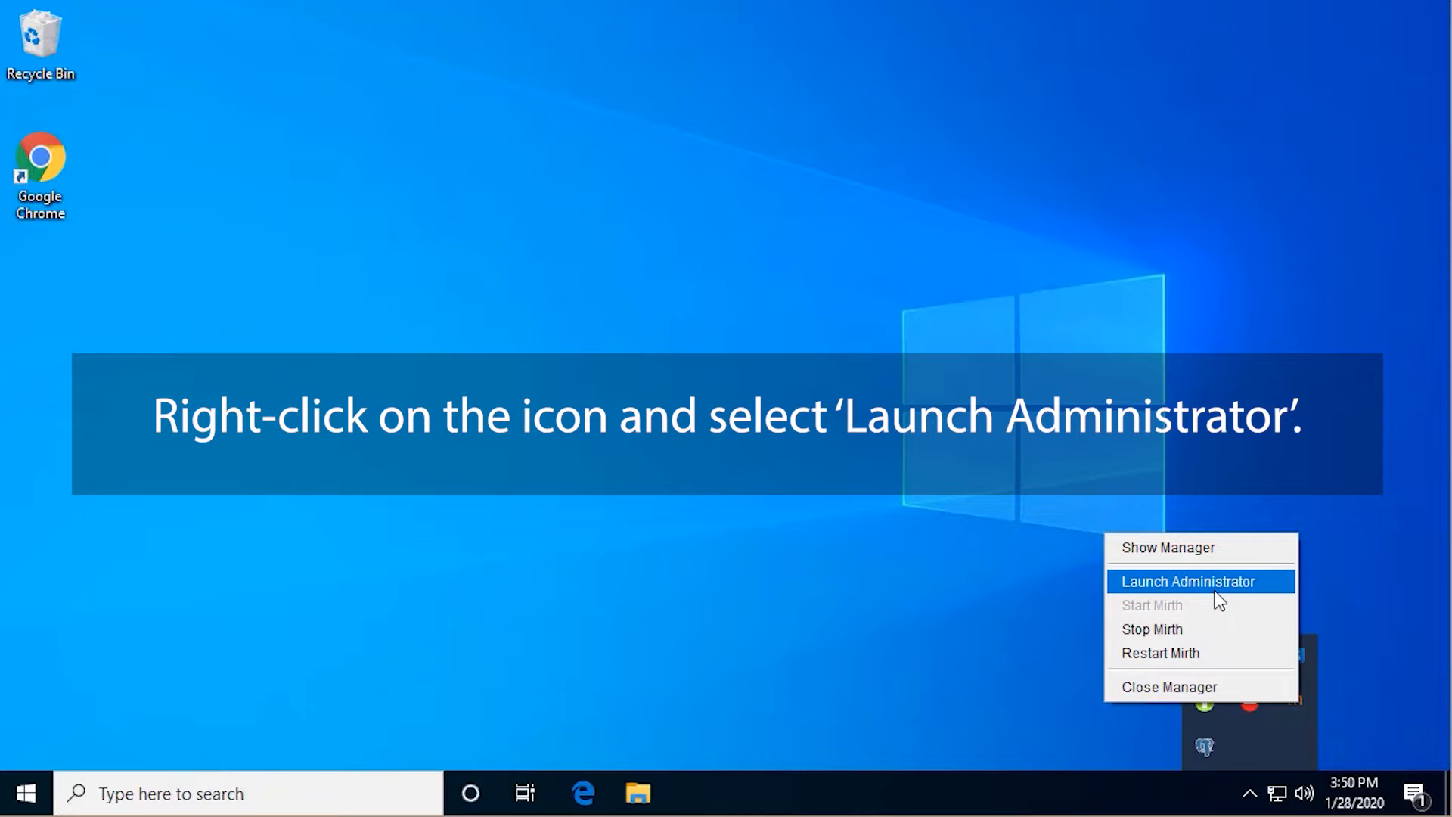
left_click(1189, 581)
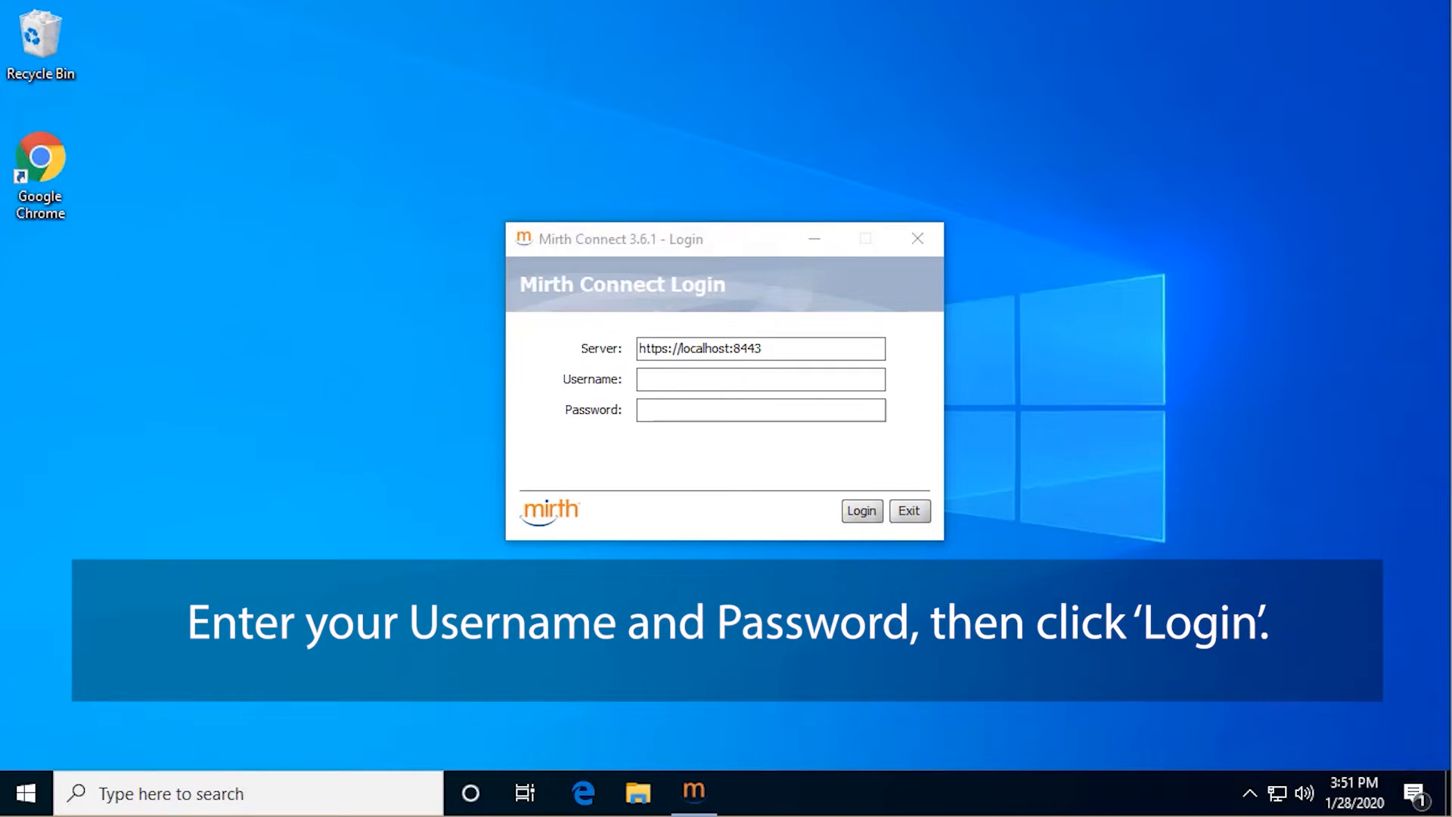
mouse_move(1218, 599)
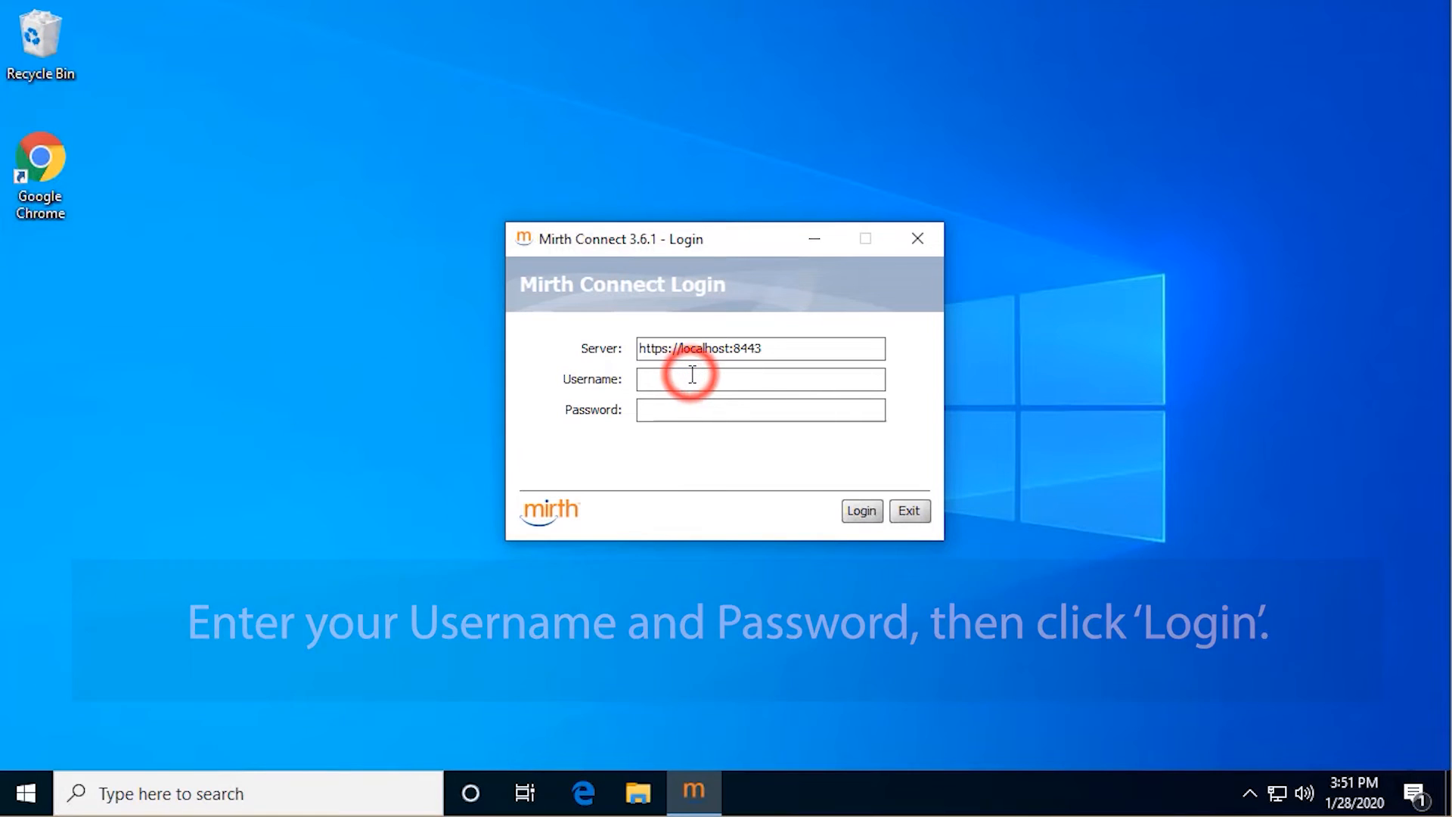
Log in to the Mirth server as user admin
type("admin")
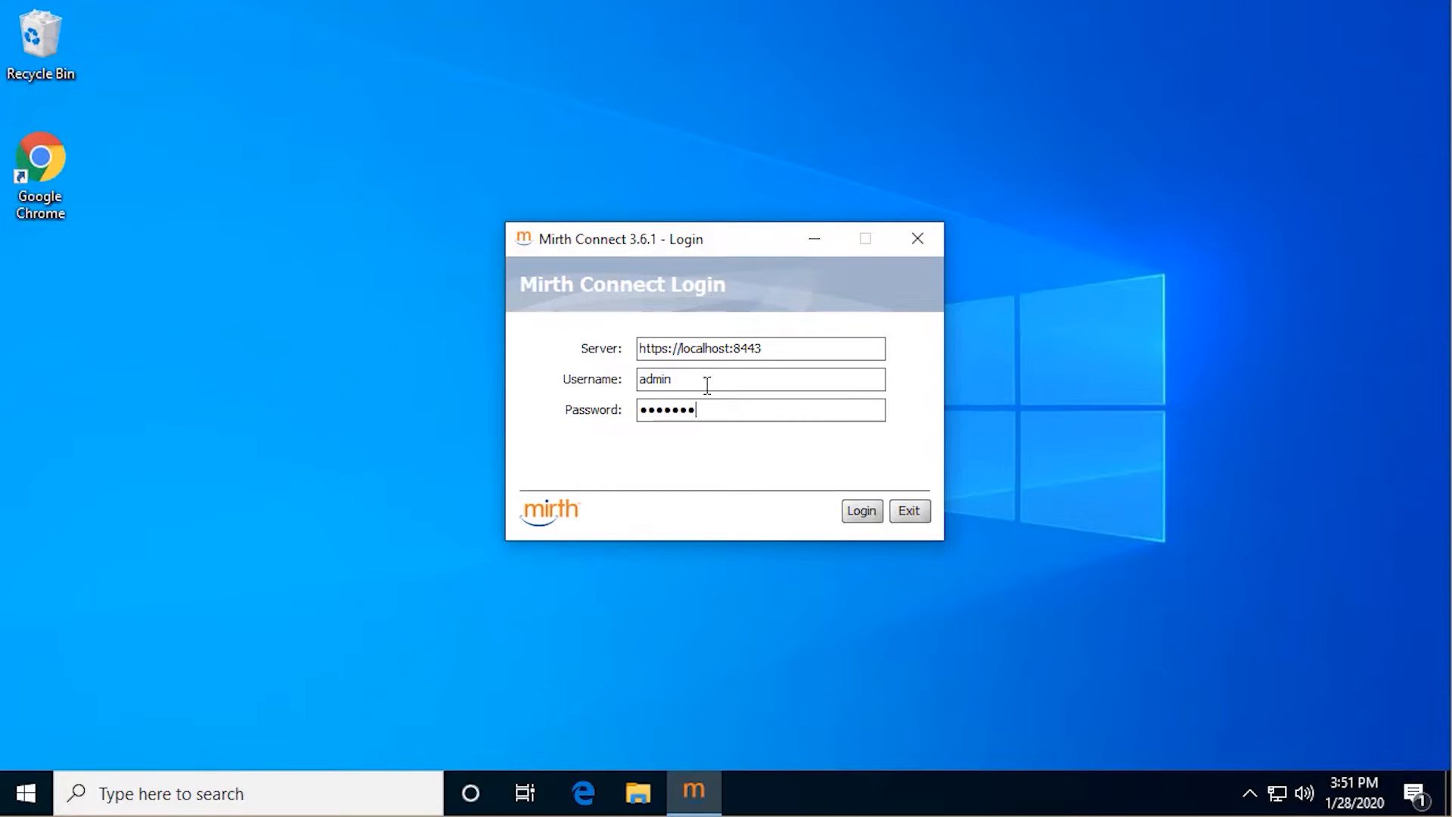
left_click(860, 510)
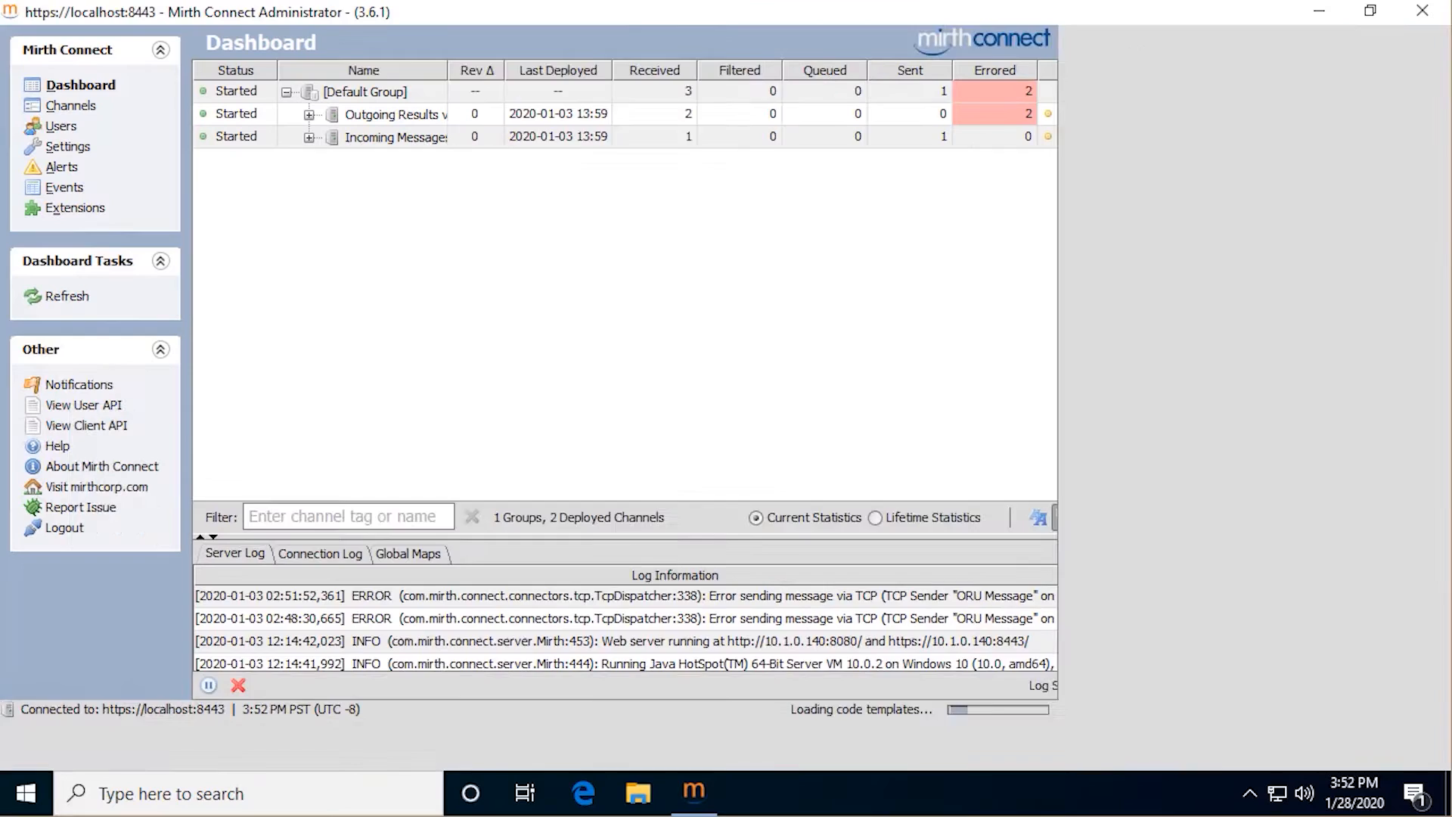
Dismiss the new Mirth Connect release notifications dialog
left_click(78, 384)
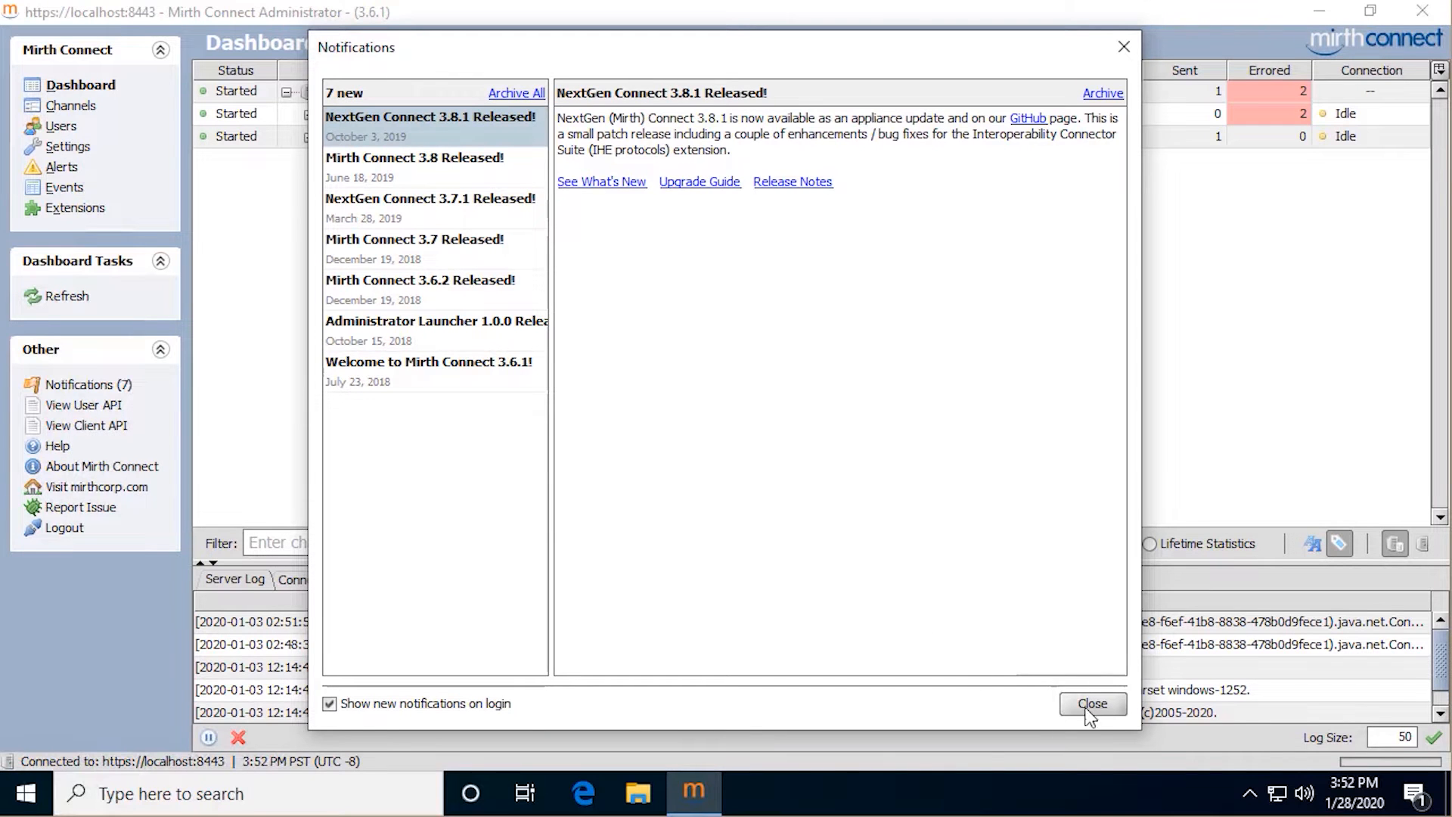
left_click(1092, 704)
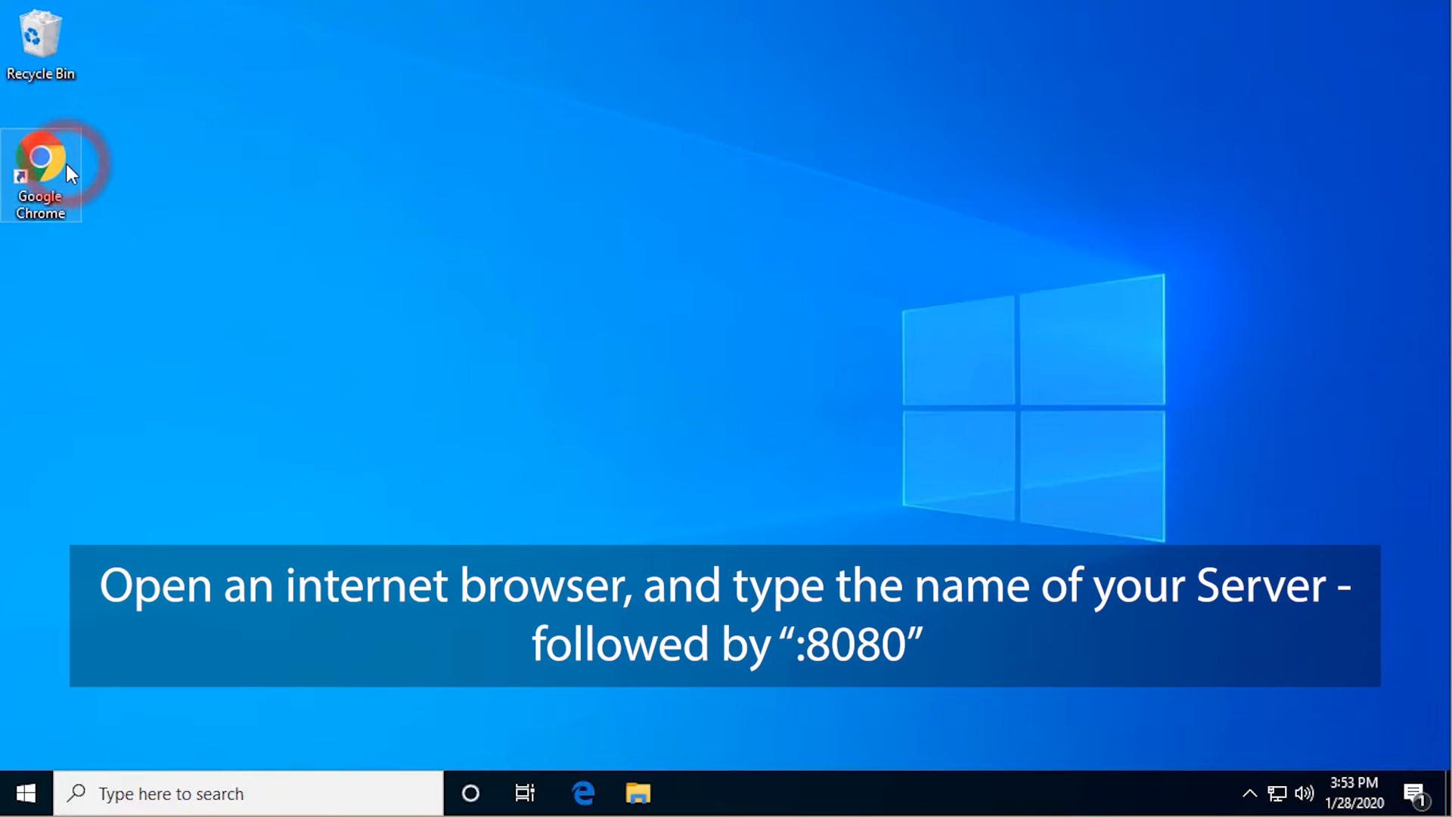
mouse_move(41, 171)
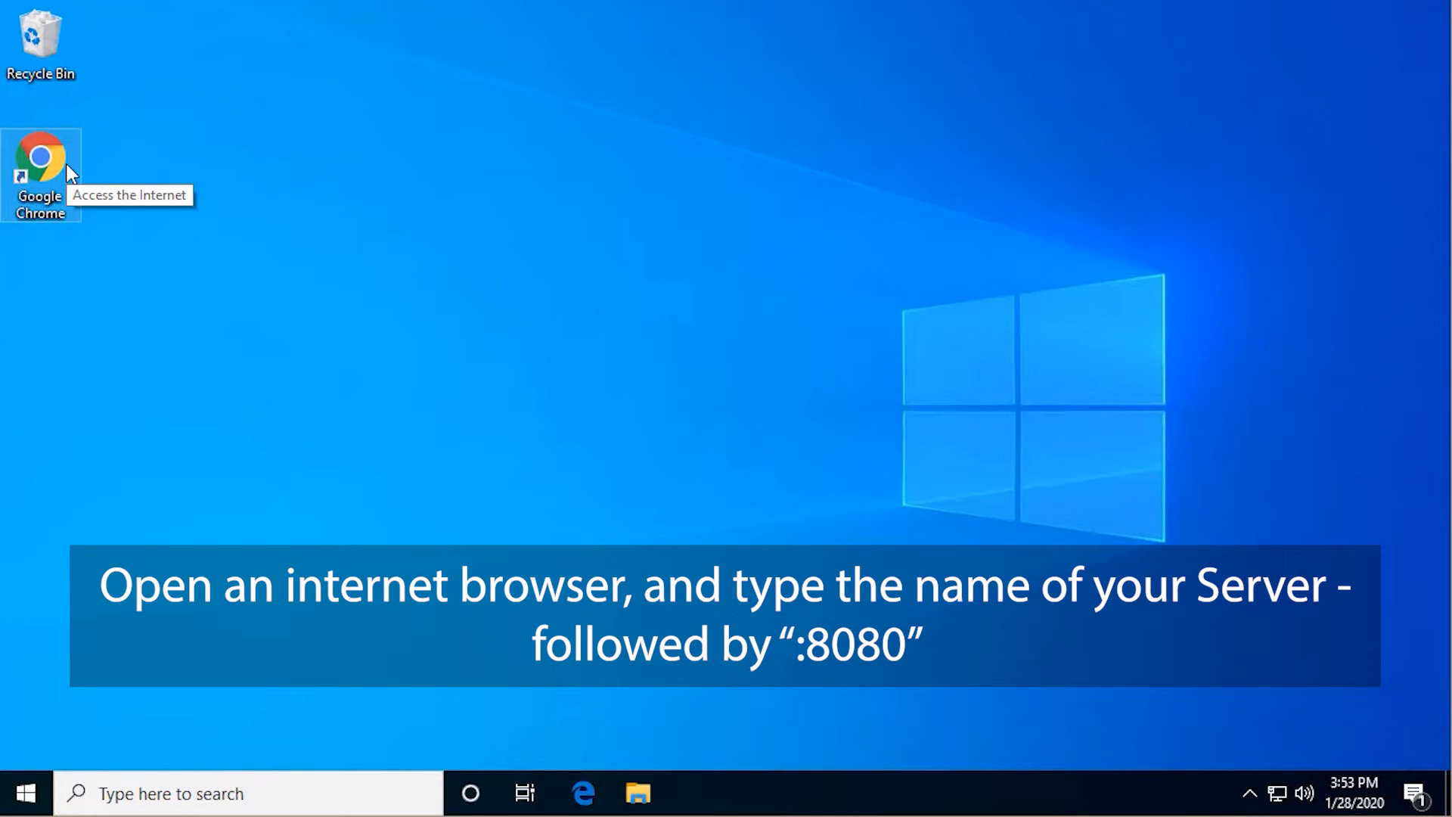
Browse to the Mirth Connect start page at localhost:8080 in Chrome
double_click(41, 162)
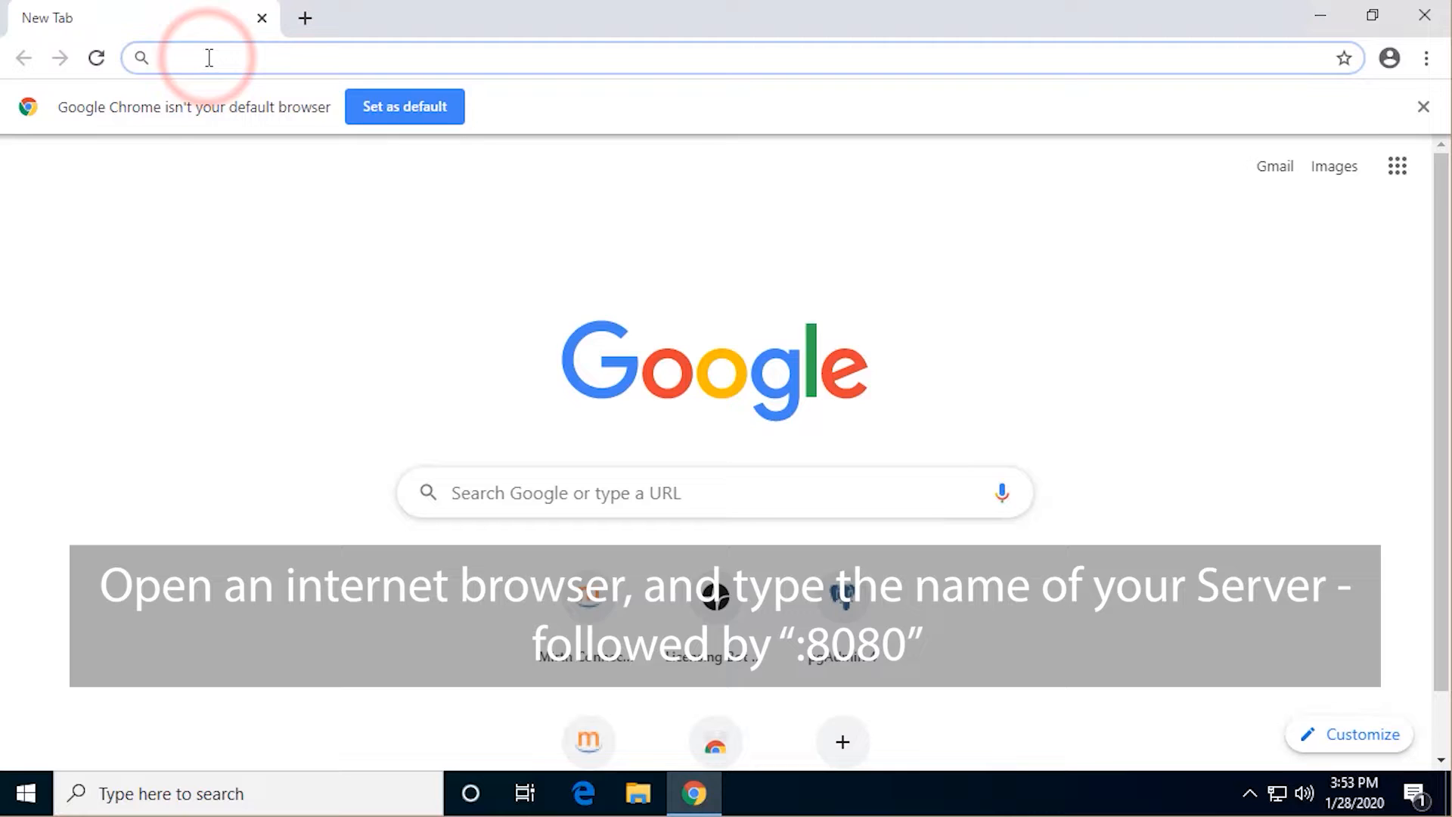
type("localhost:8080")
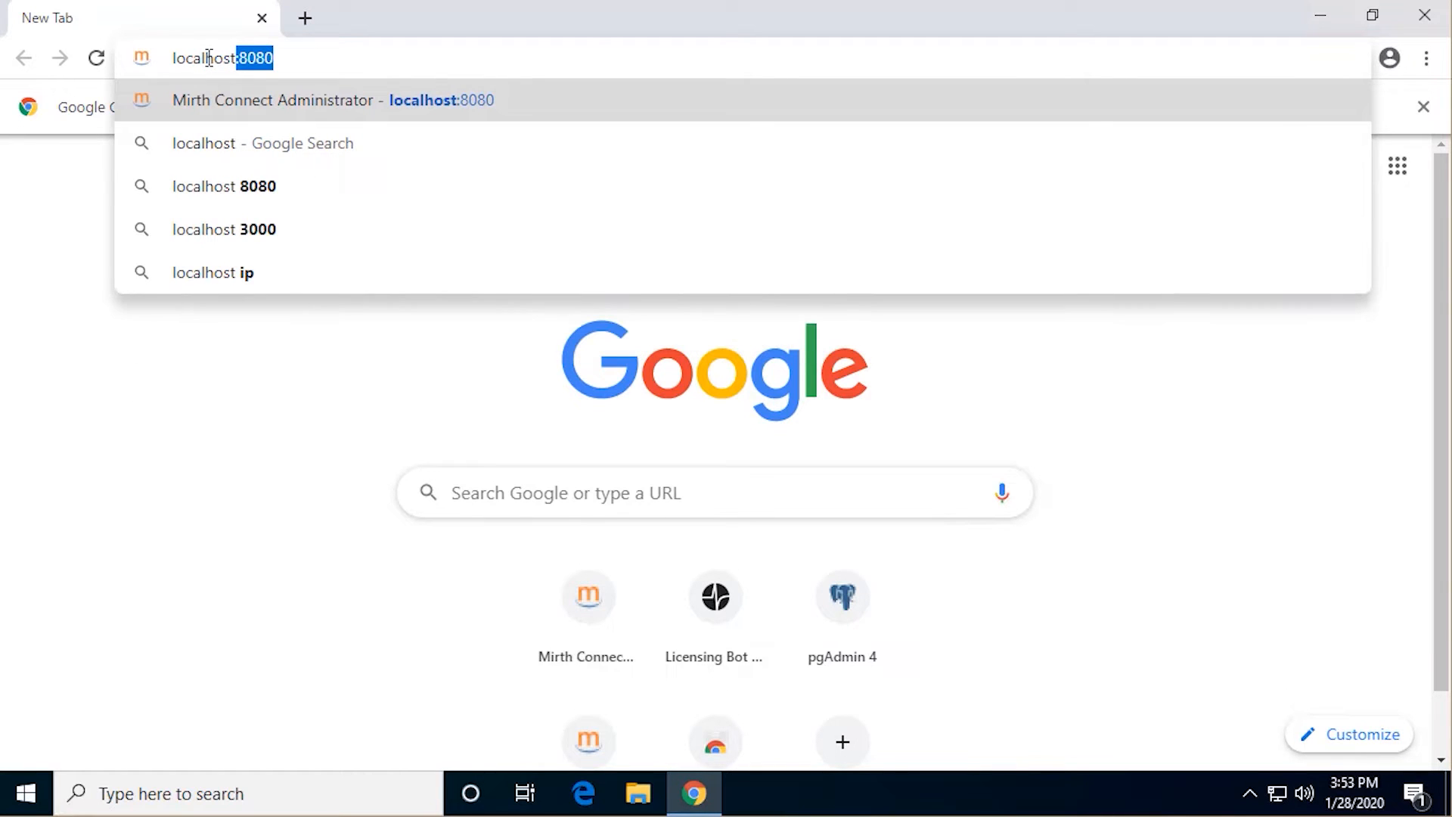
left_click(331, 100)
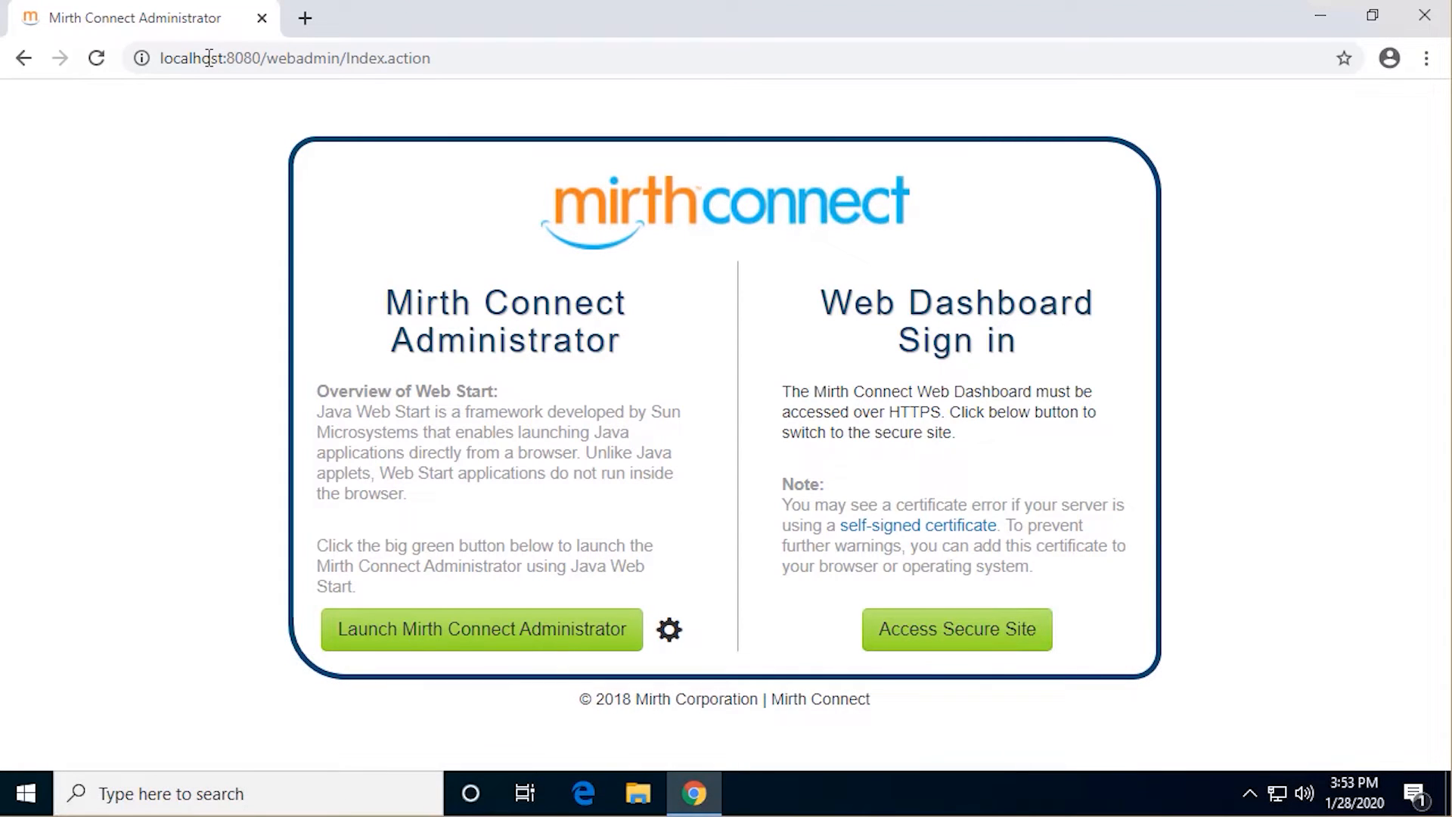
left_click(481, 630)
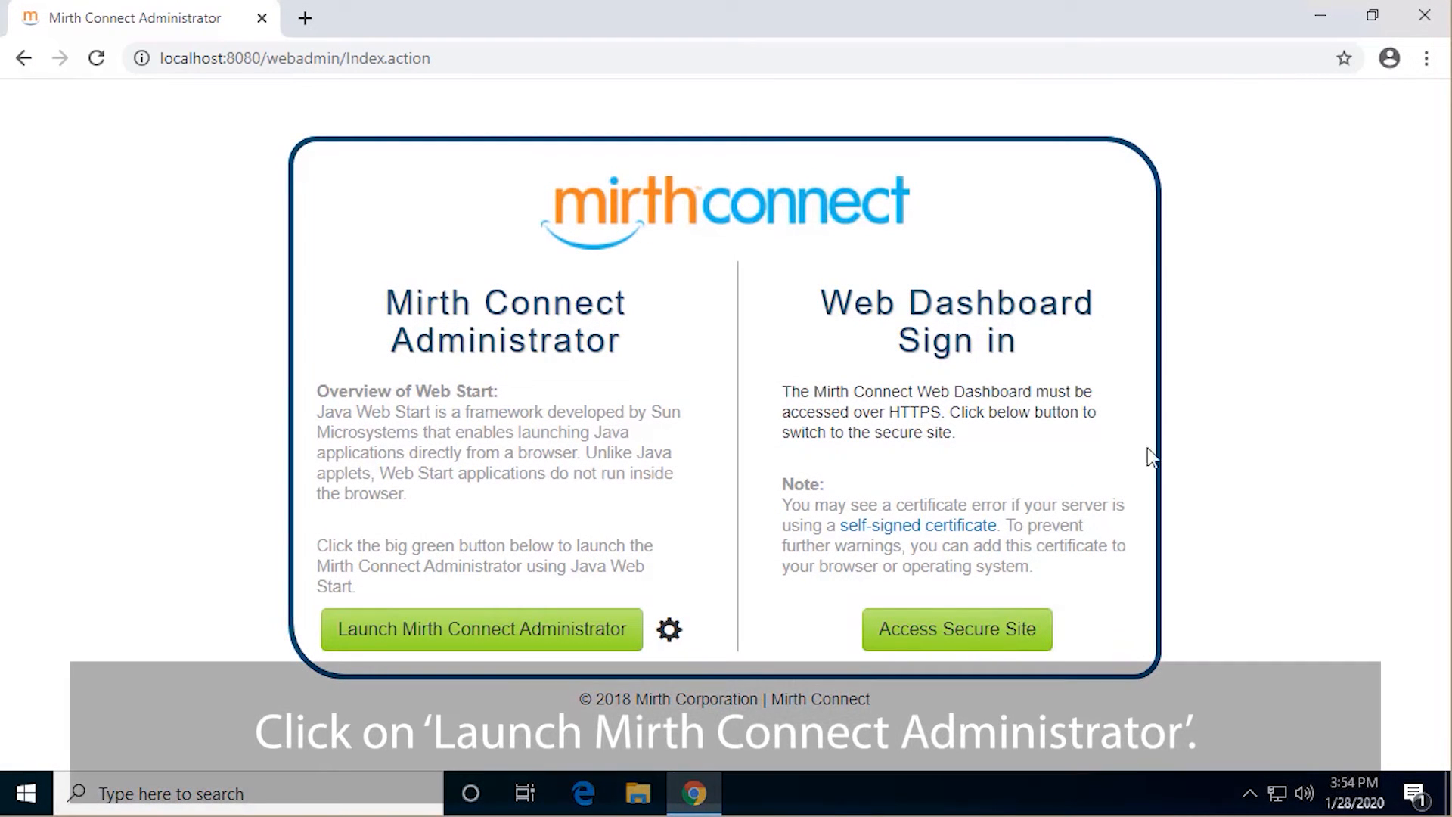
Download and run the webstart (1).jnlp Administrator launcher, keeping it despite the warning, and minimize Chrome
left_click(481, 629)
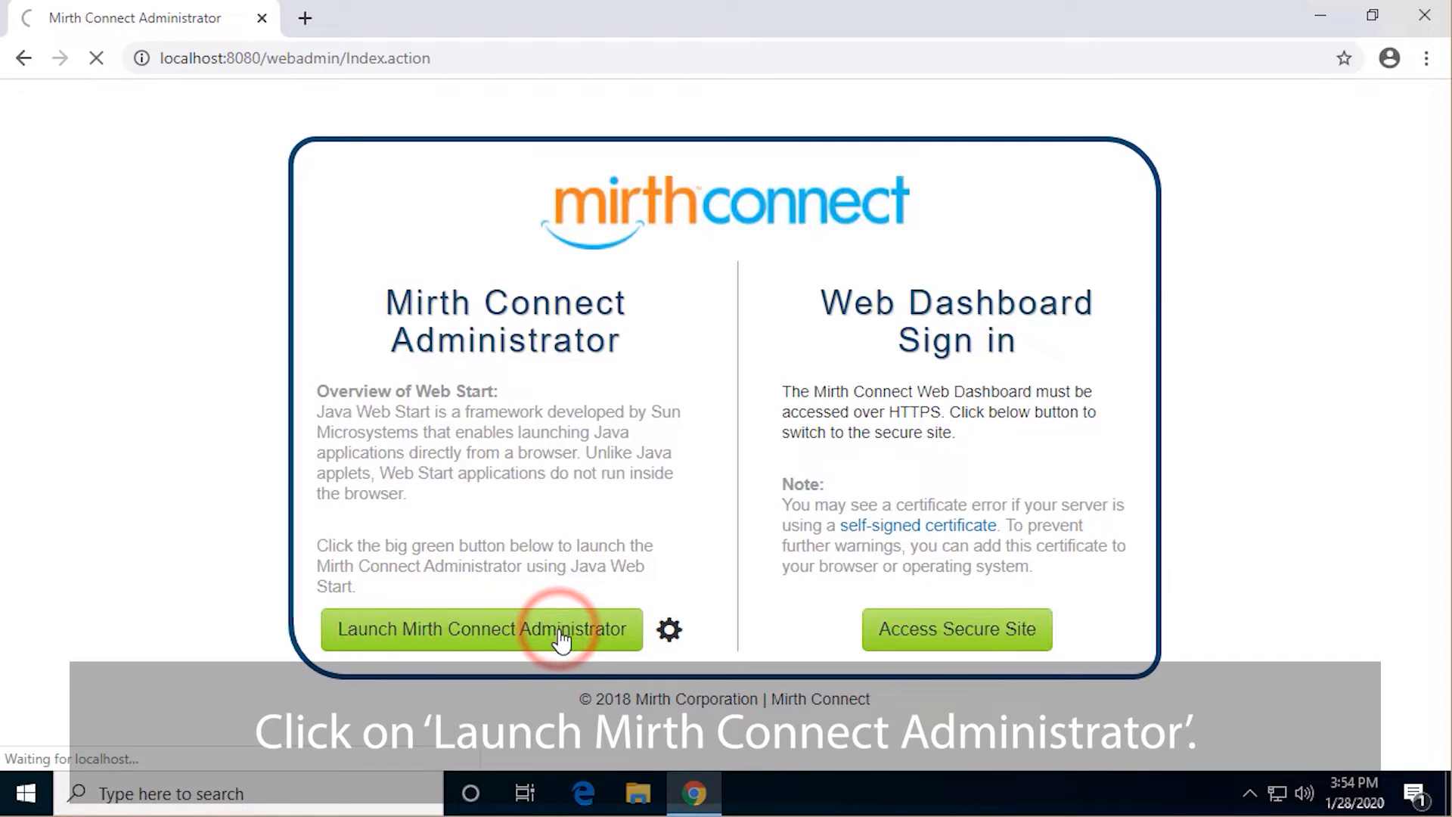
left_click(480, 629)
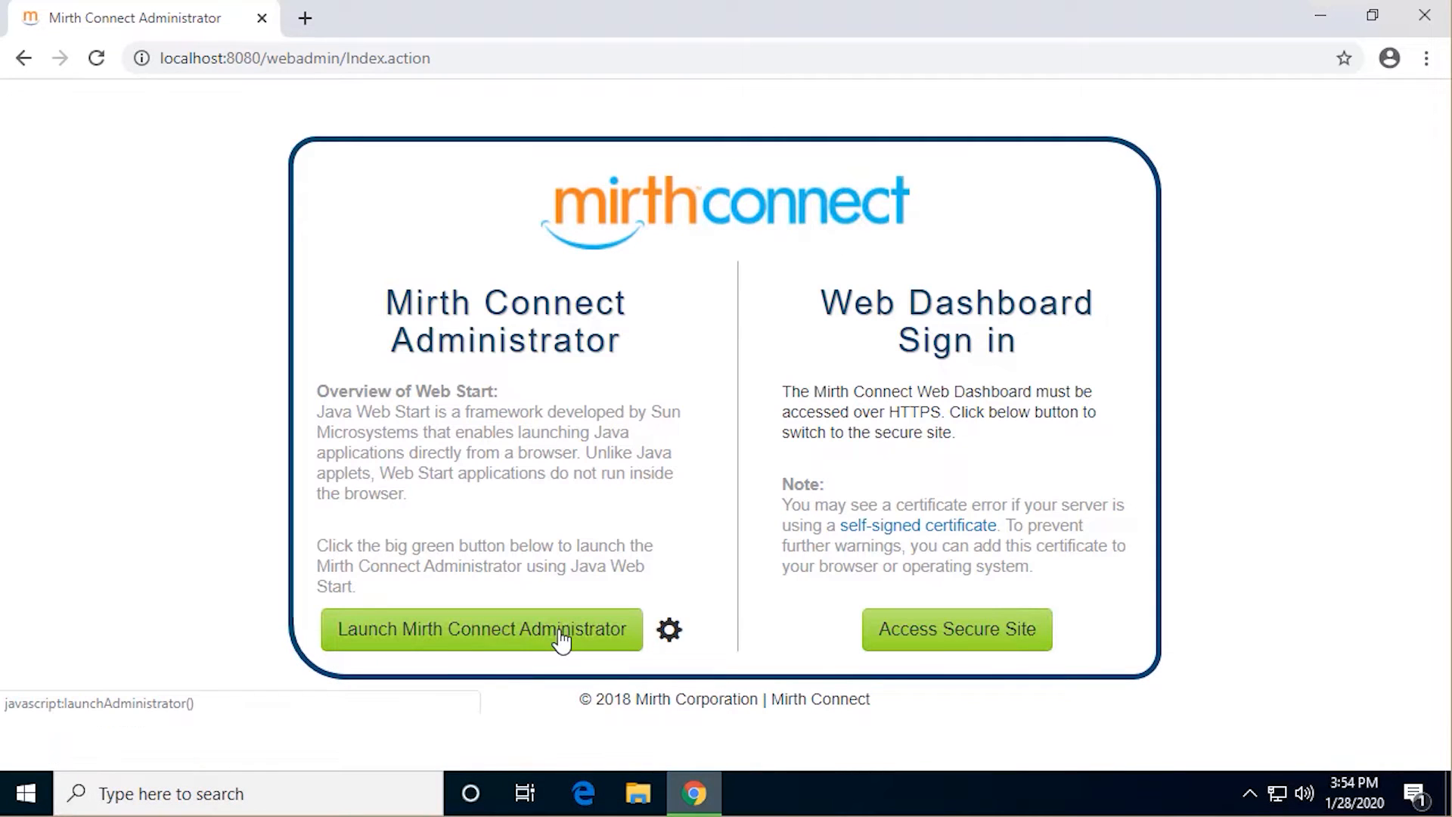
left_click(482, 629)
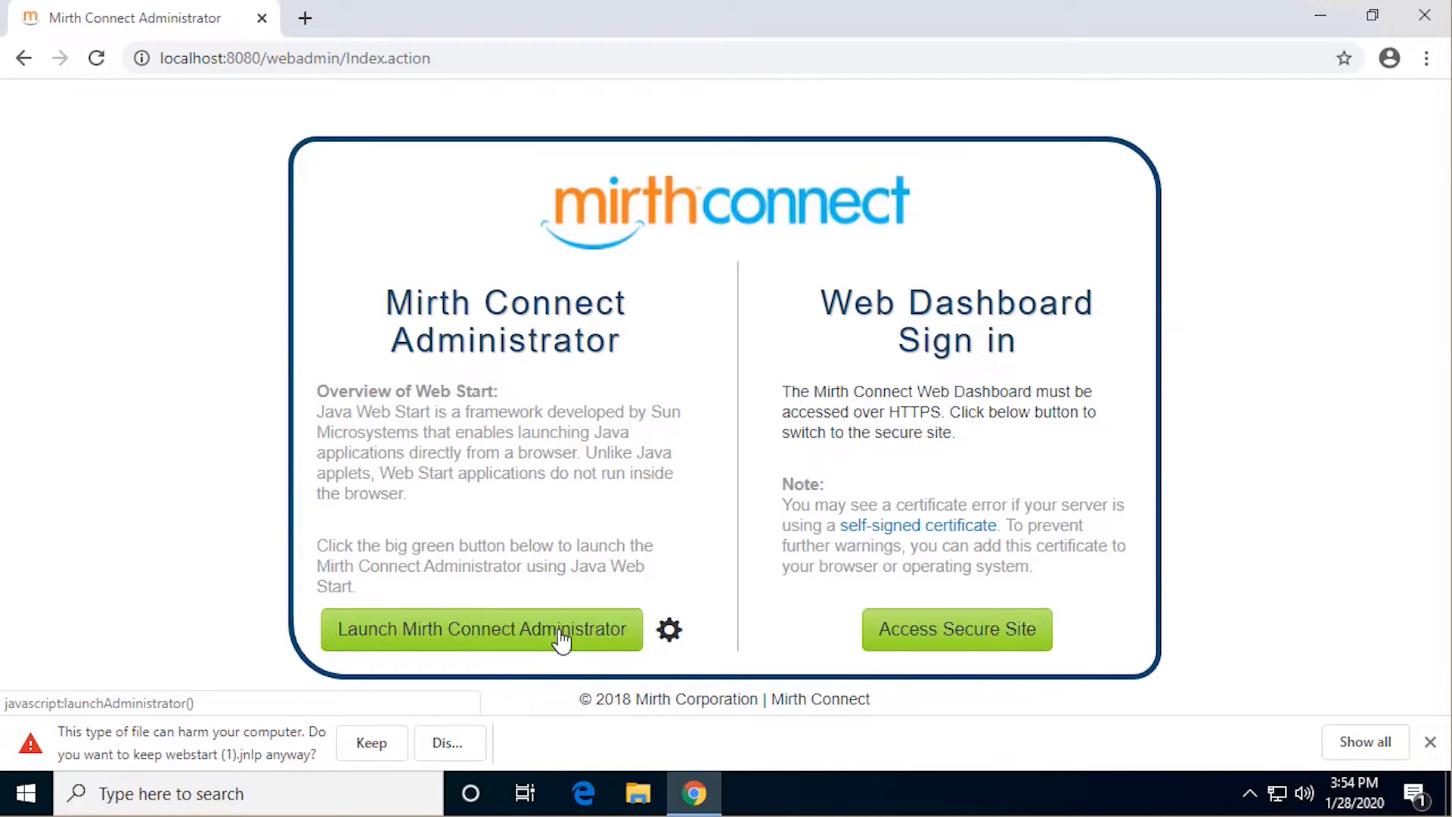
left_click(371, 742)
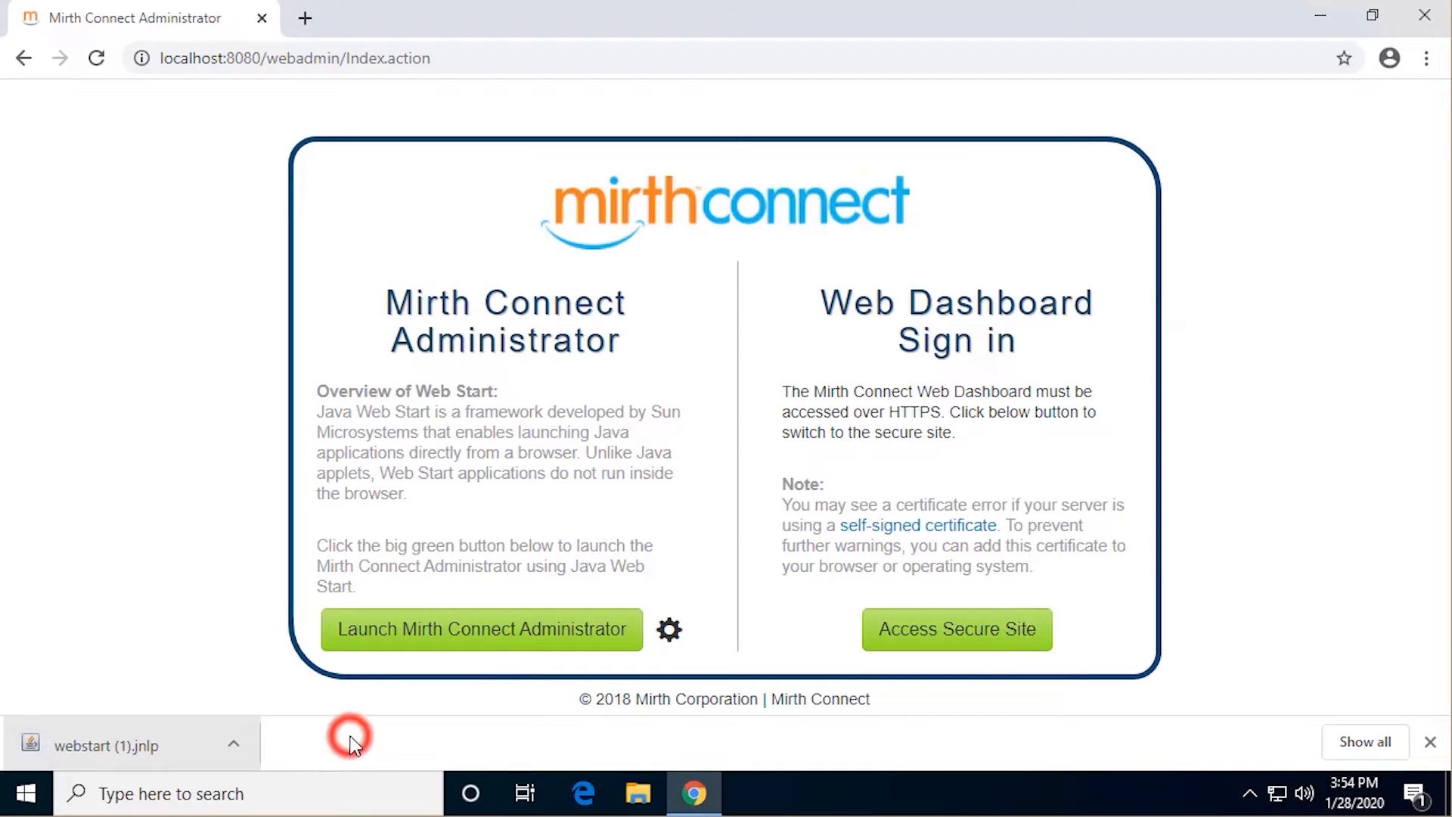
left_click(106, 746)
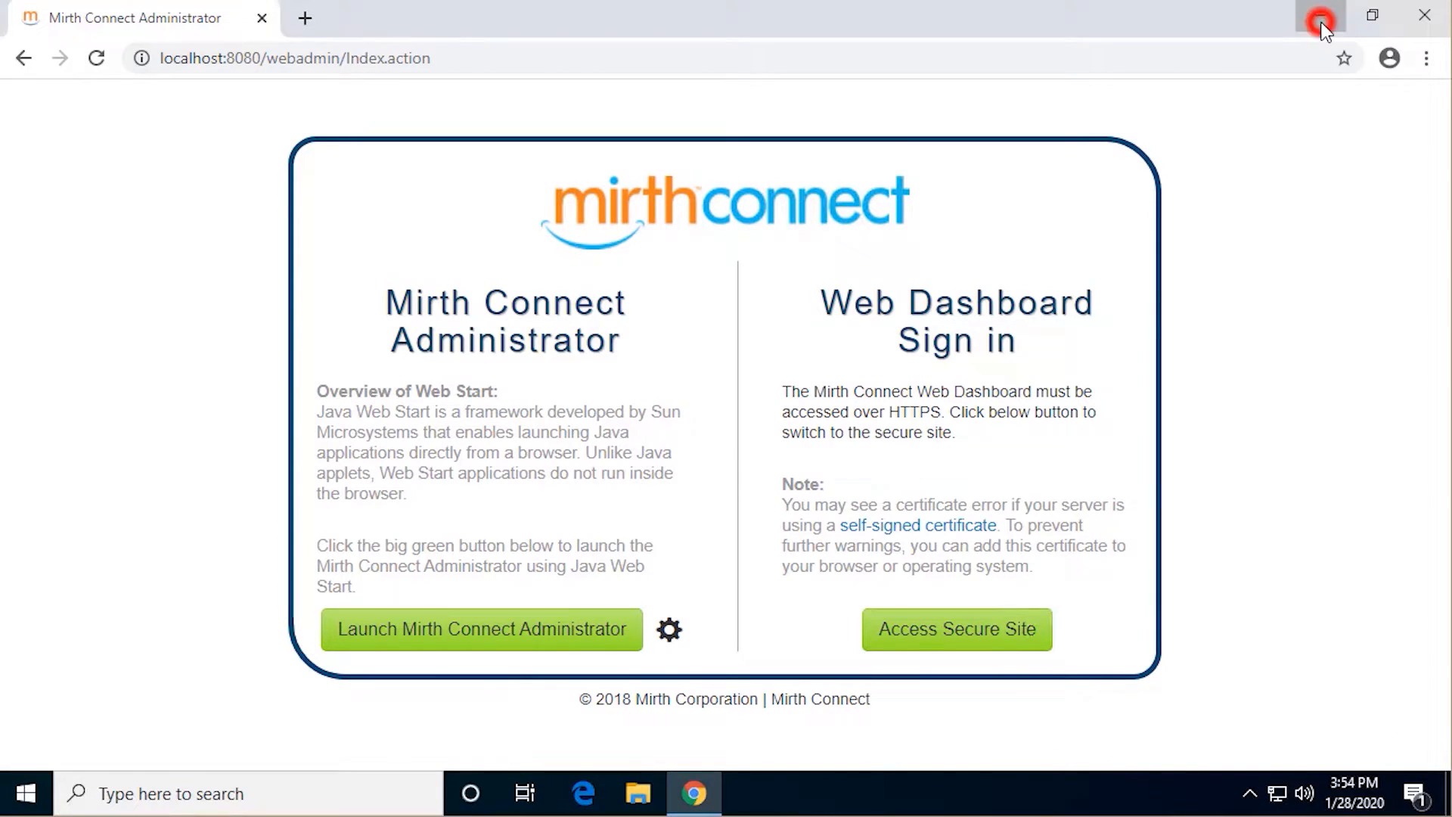
left_click(481, 629)
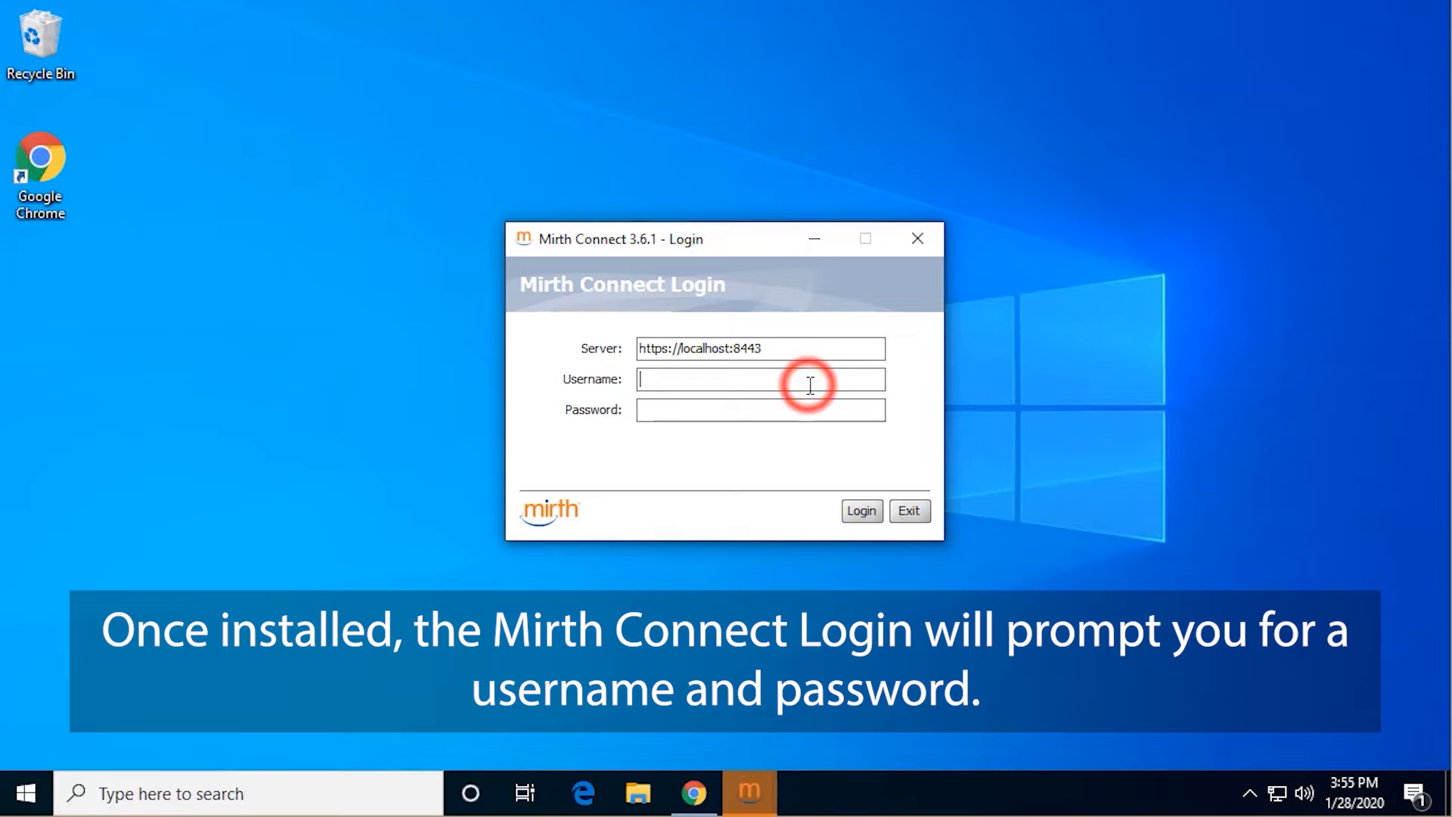
Log in as admin via the Web Start Administrator and close the release notifications
type("admin")
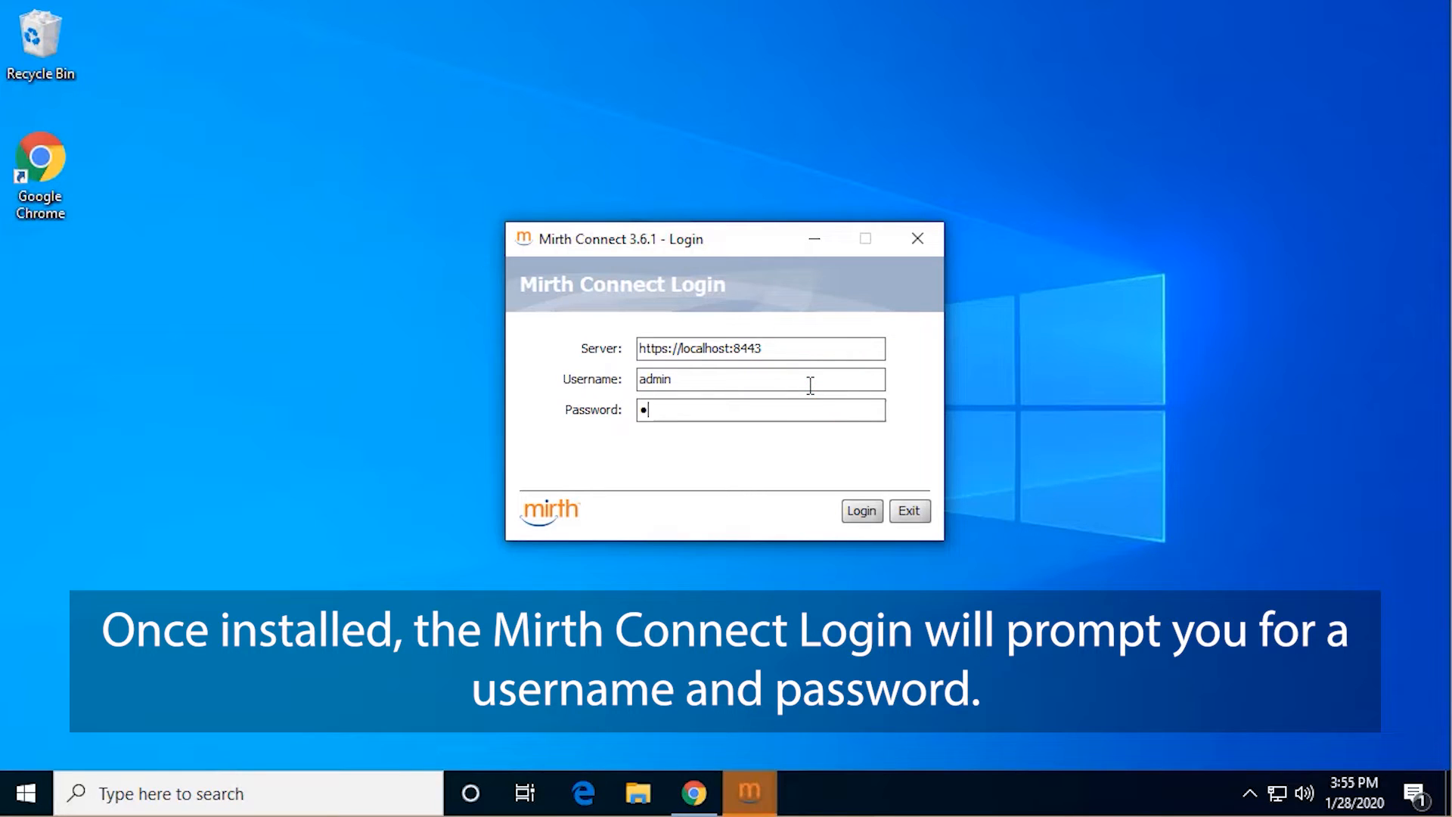
left_click(859, 510)
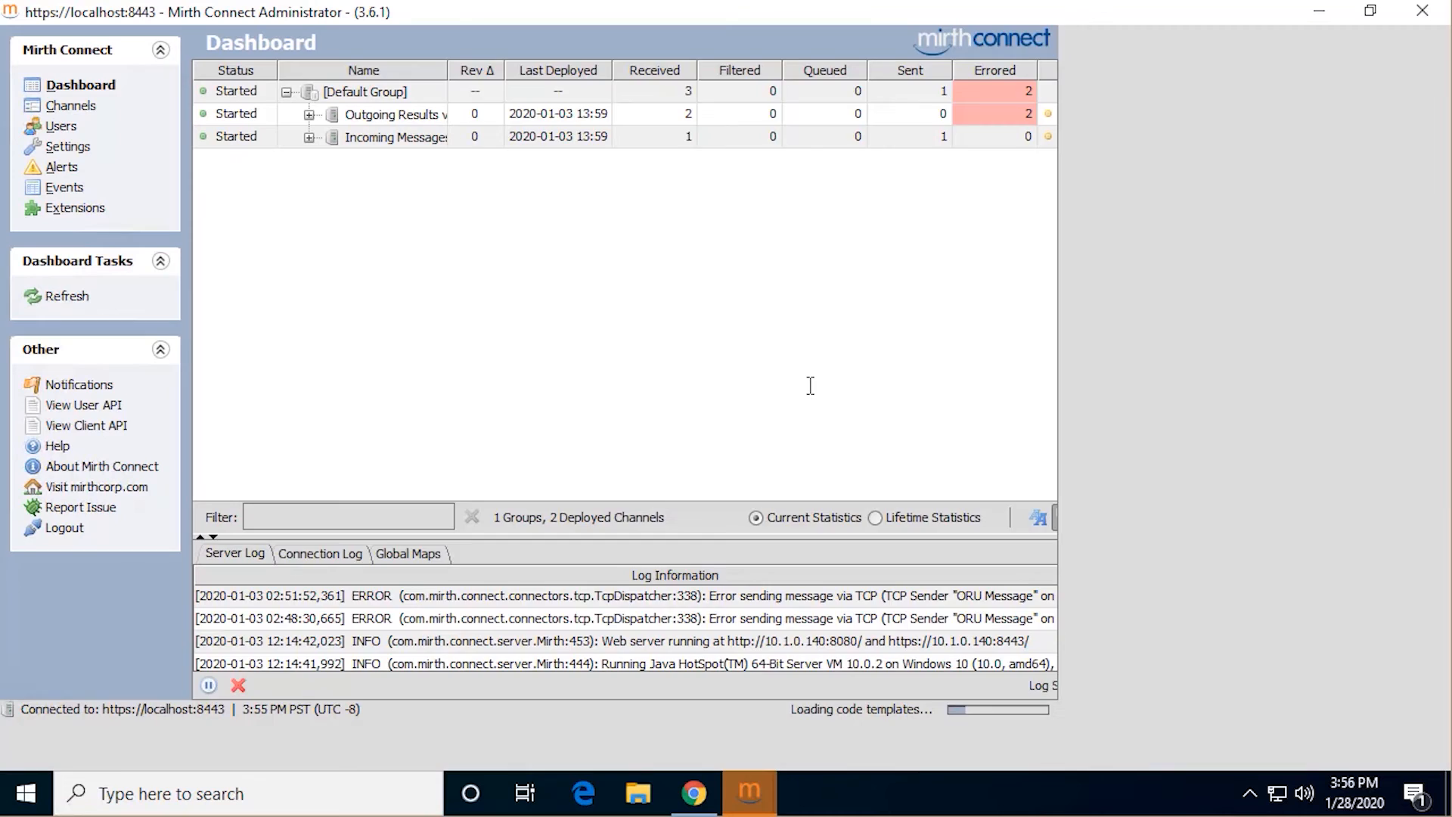
left_click(79, 384)
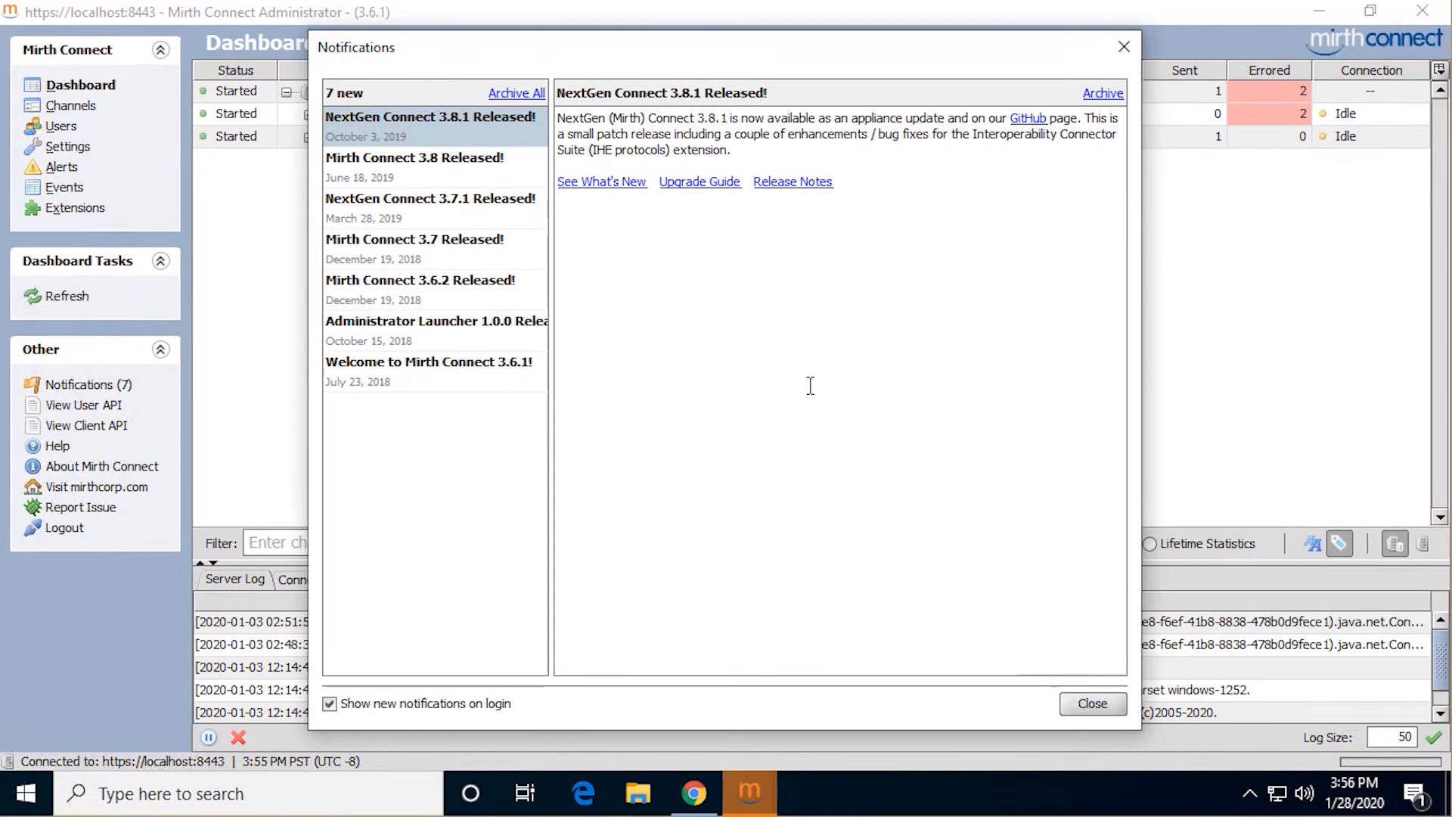
mouse_move(861, 530)
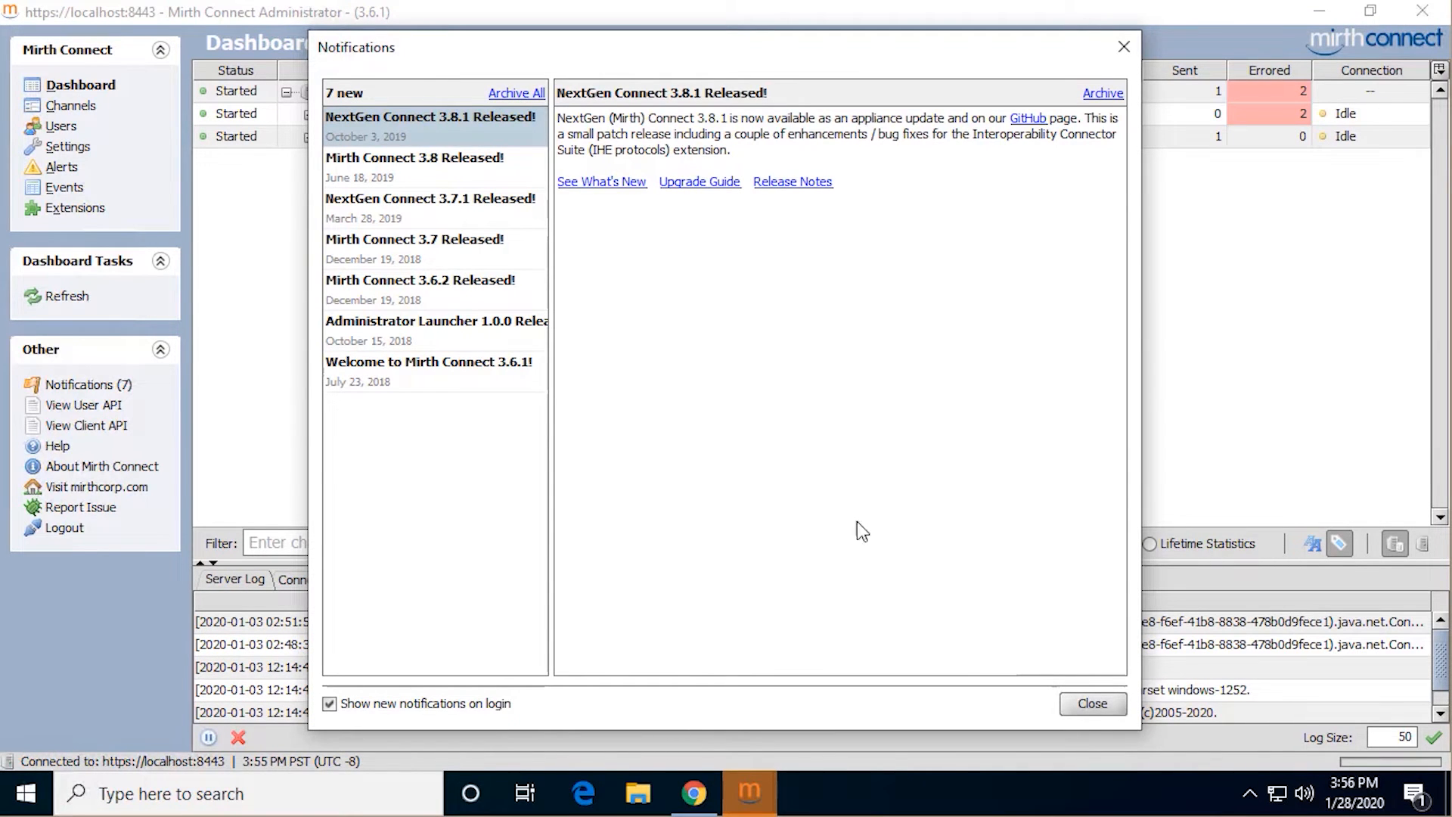
left_click(1091, 703)
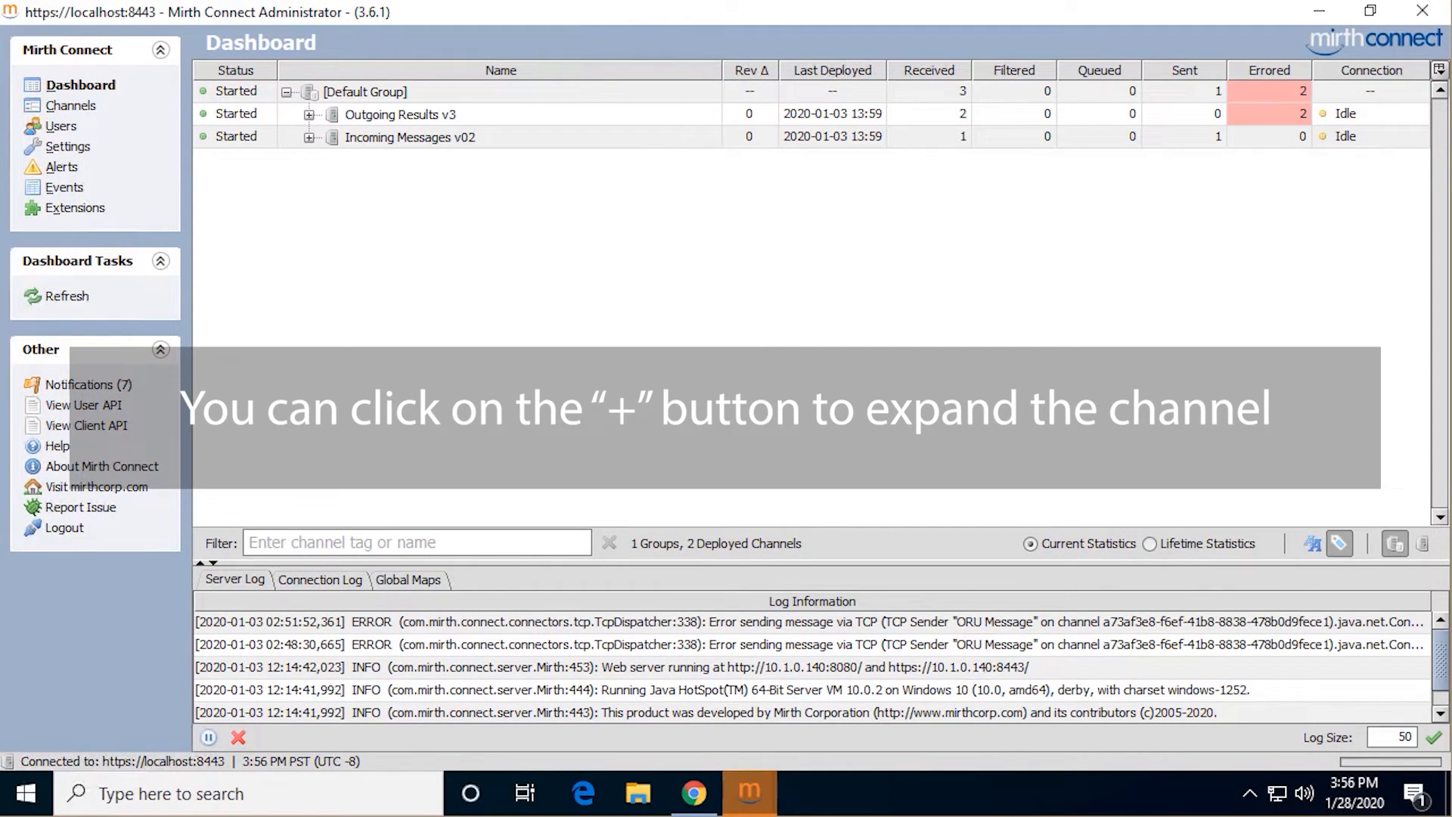
Expand Outgoing Results v3 and Incoming Messages v02, then view Incoming Messages v02's messages
left_click(312, 115)
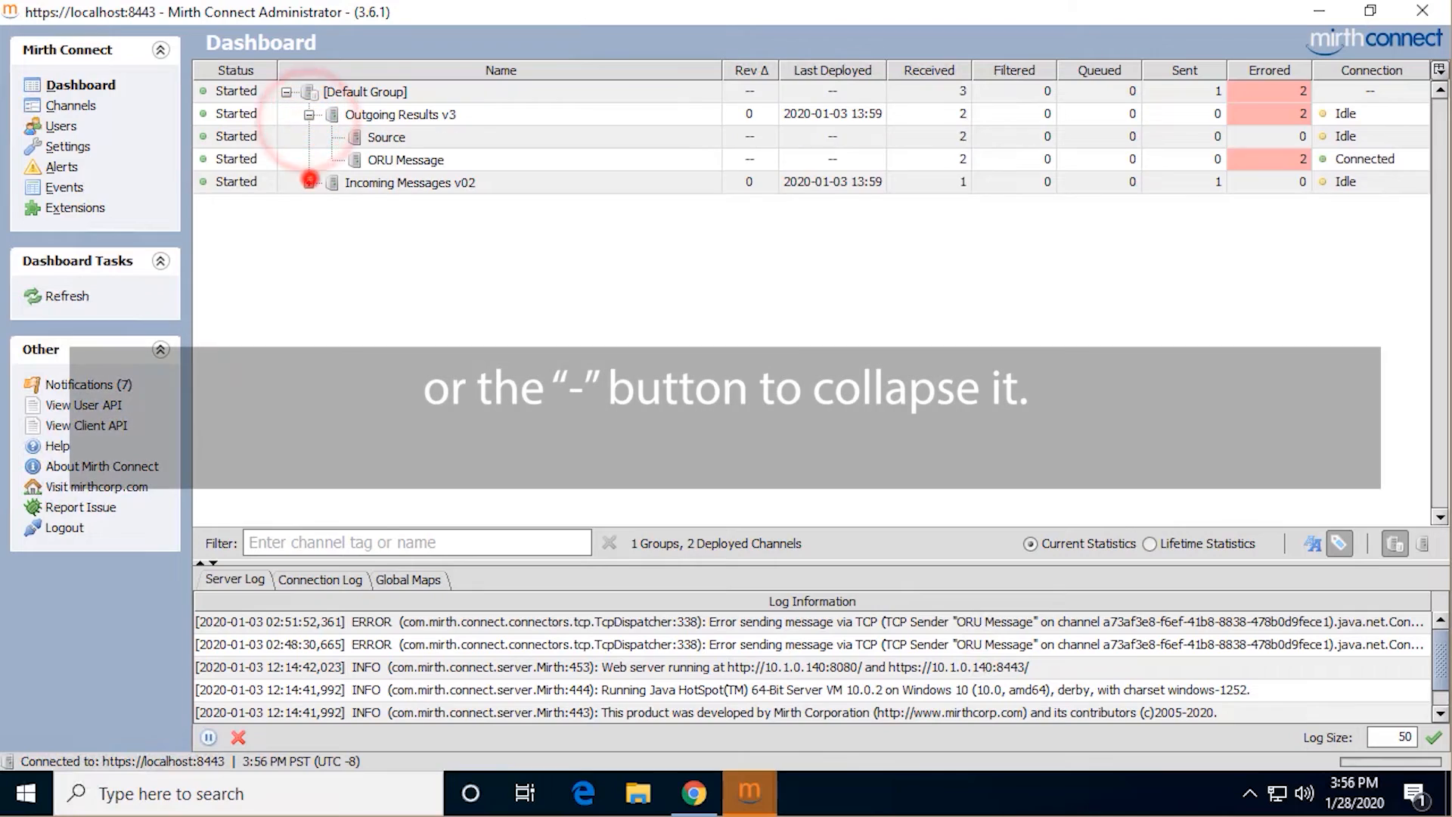
left_click(308, 183)
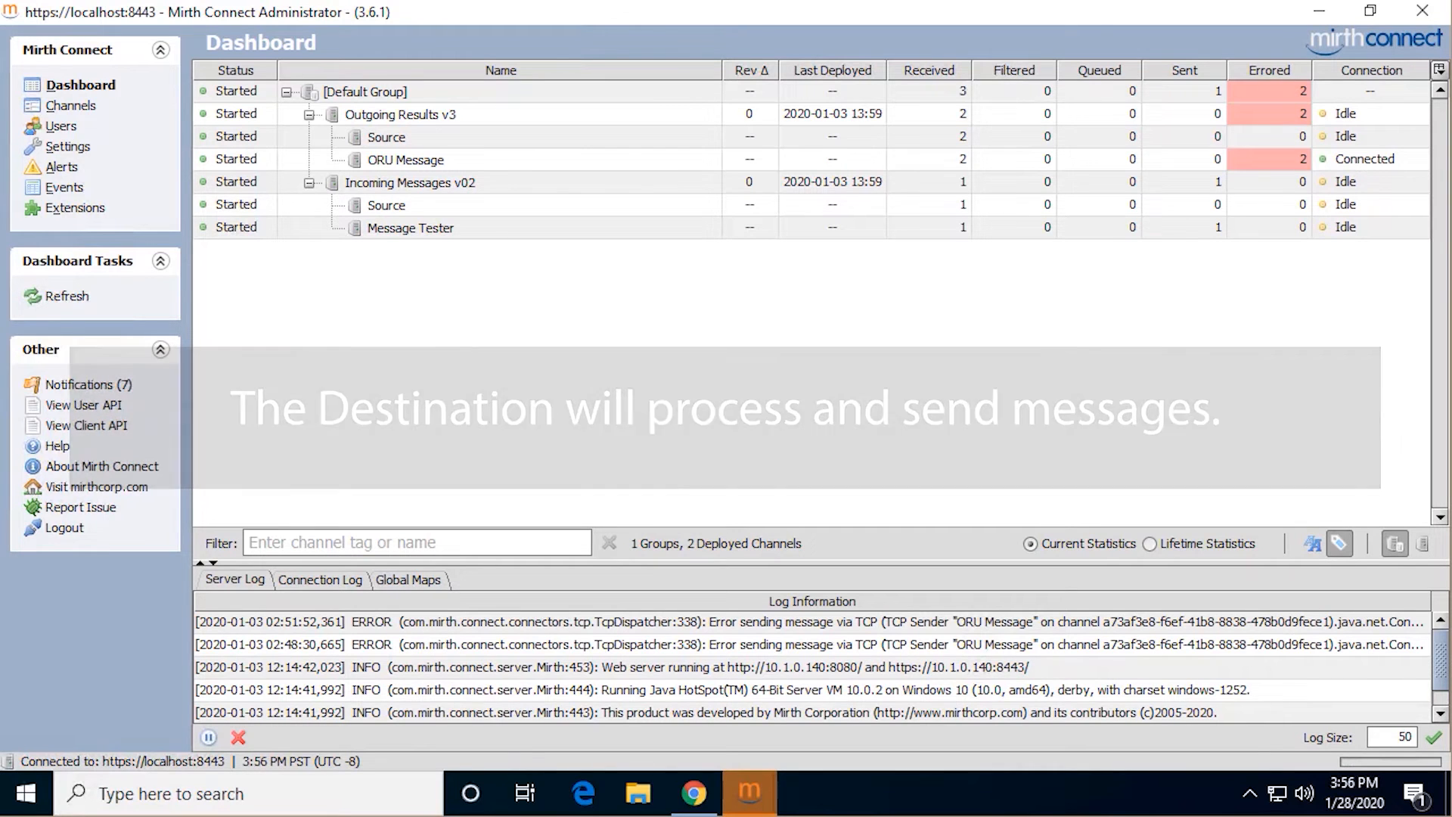
double_click(410, 182)
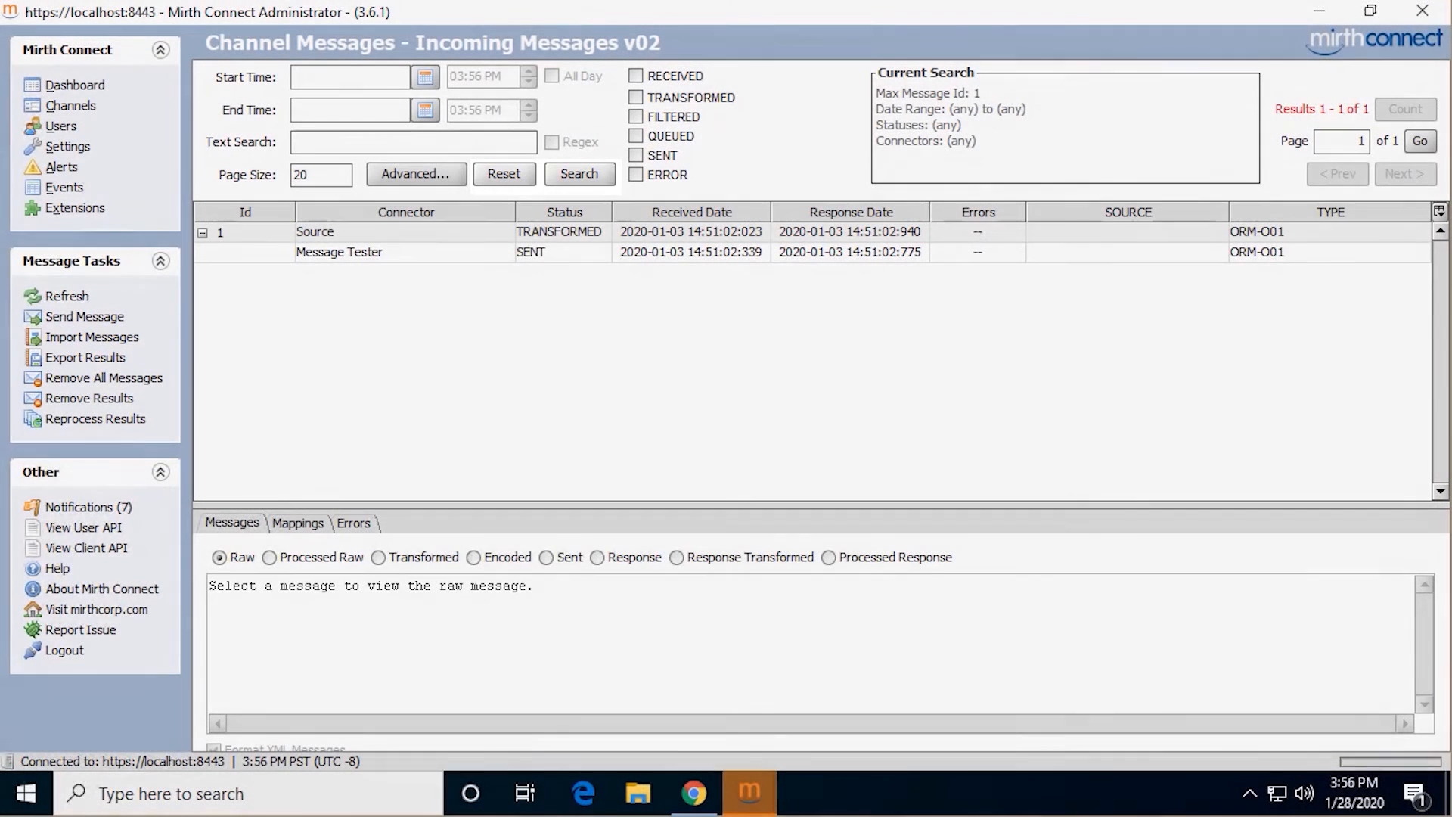
Show the raw HL7 content of the Message Tester message
left_click(460, 252)
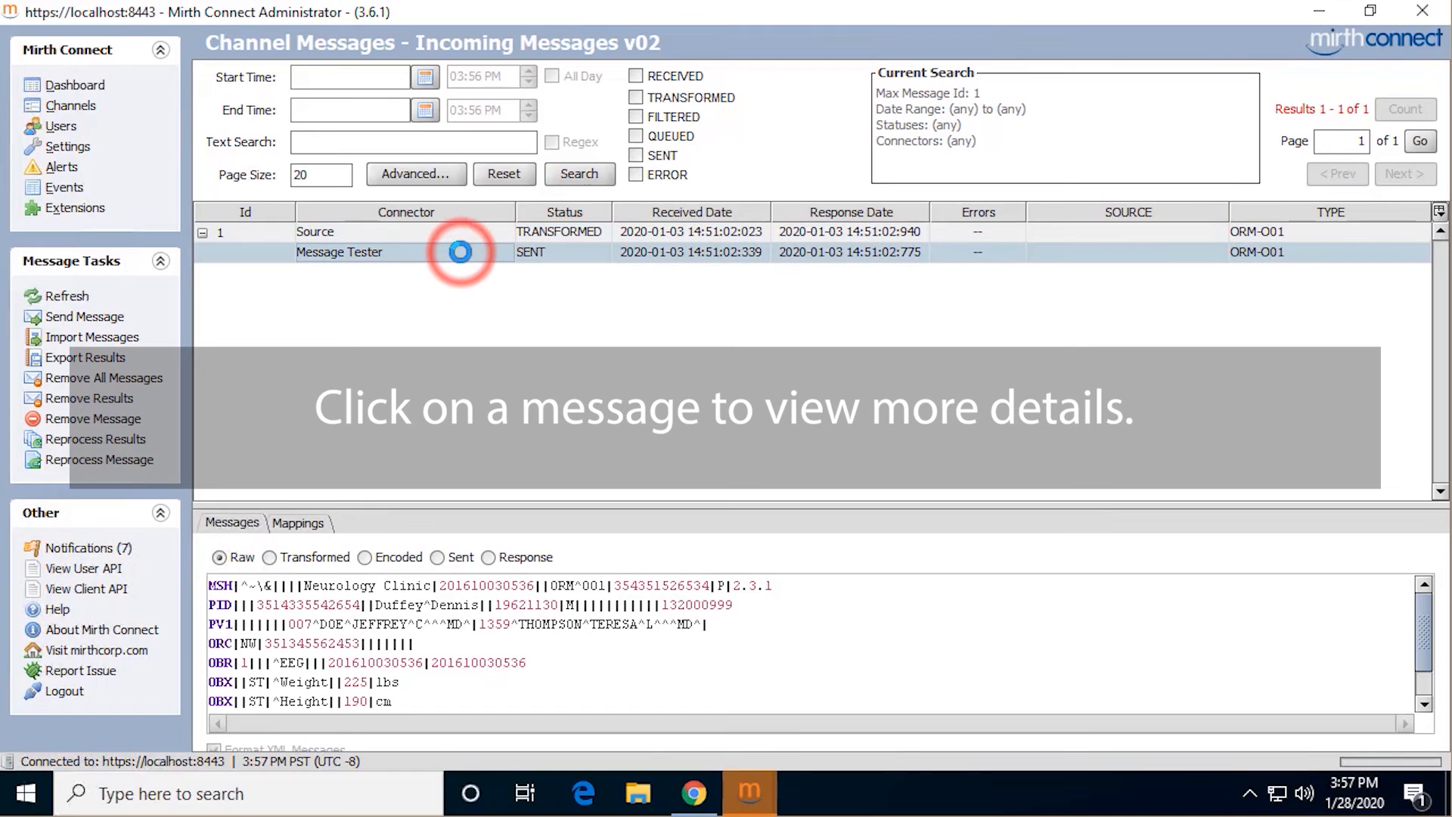
View the sent version of the Message Tester message, then return to the Dashboard
left_click(460, 253)
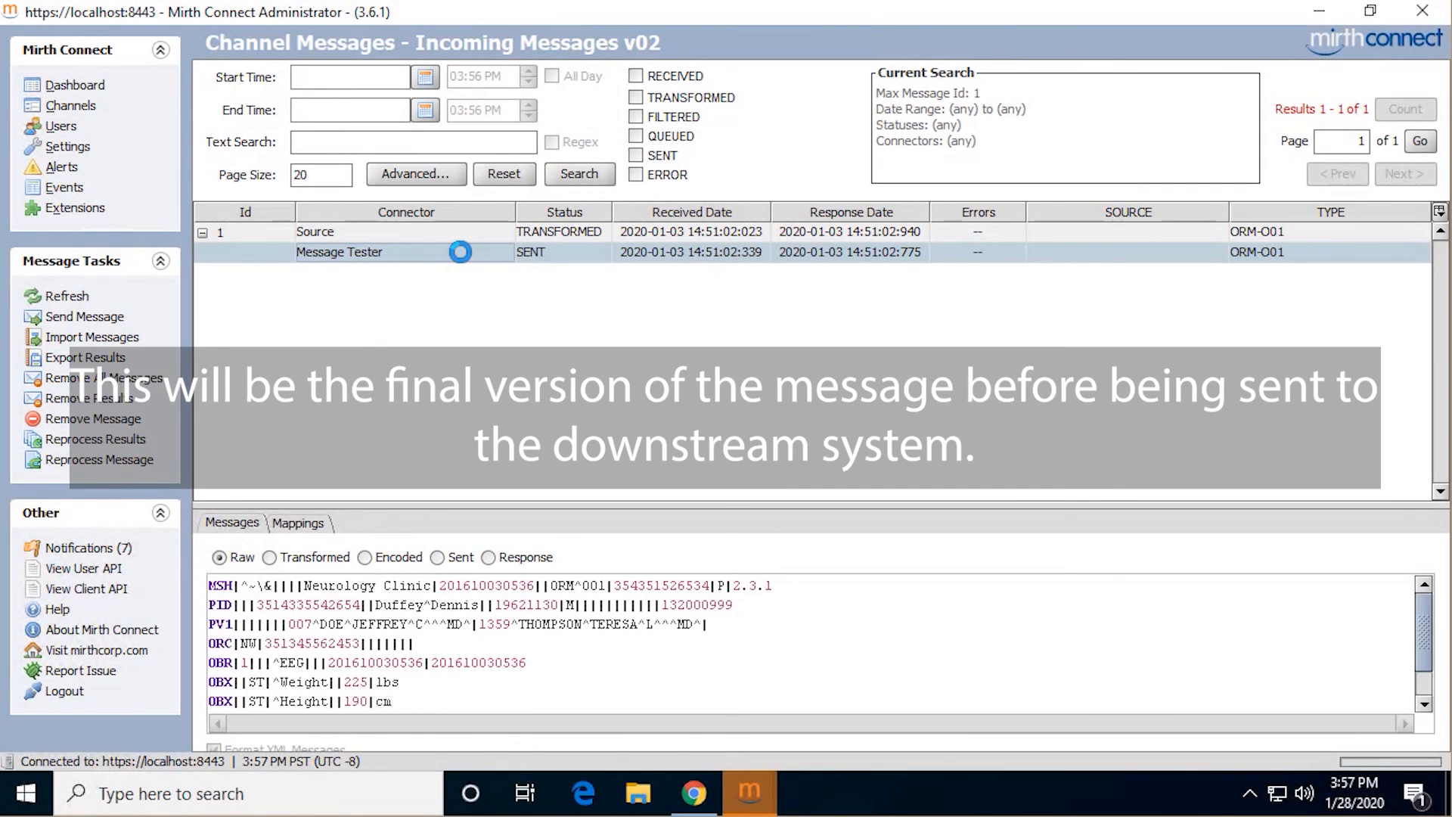
left_click(439, 556)
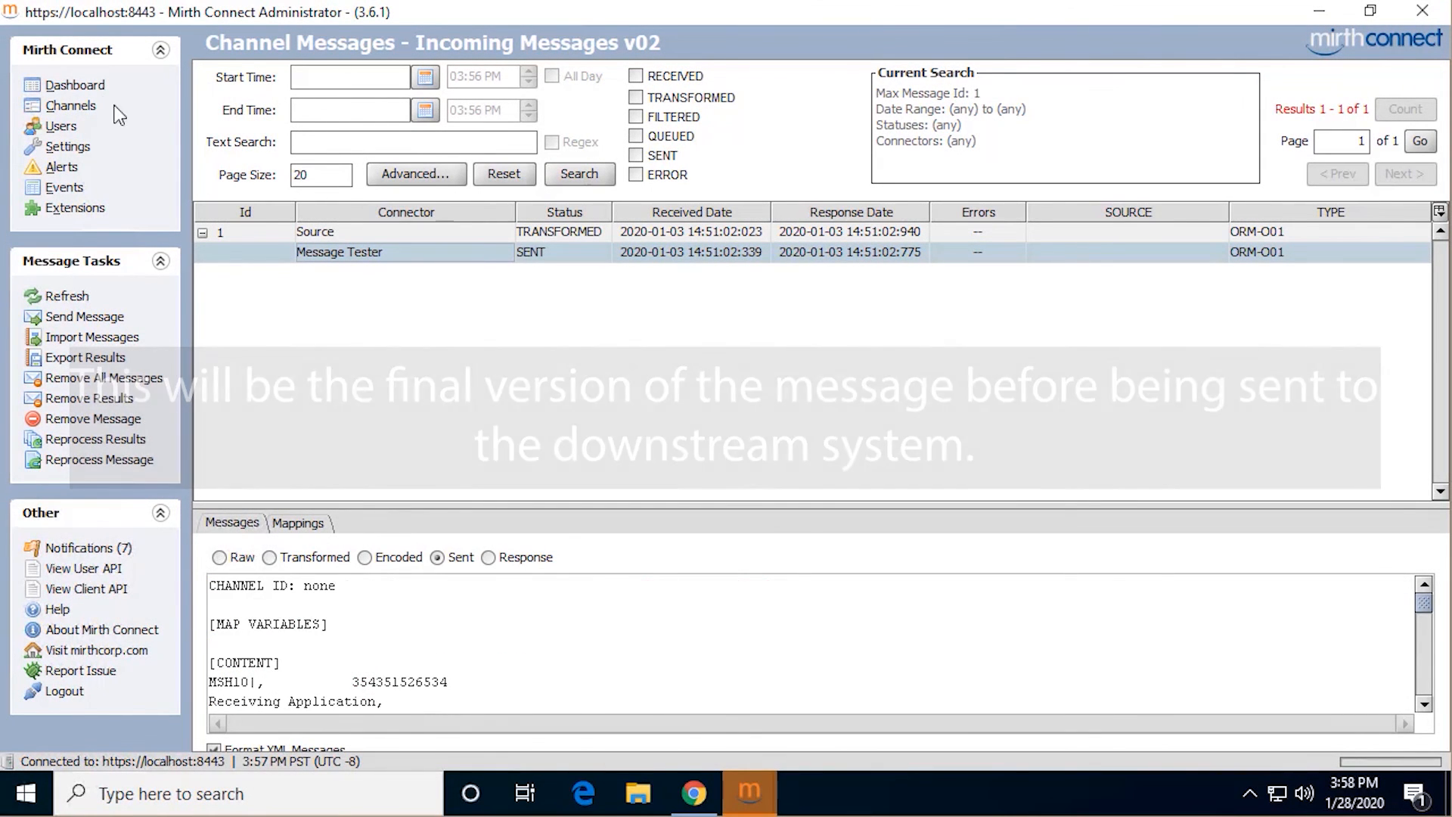
left_click(80, 85)
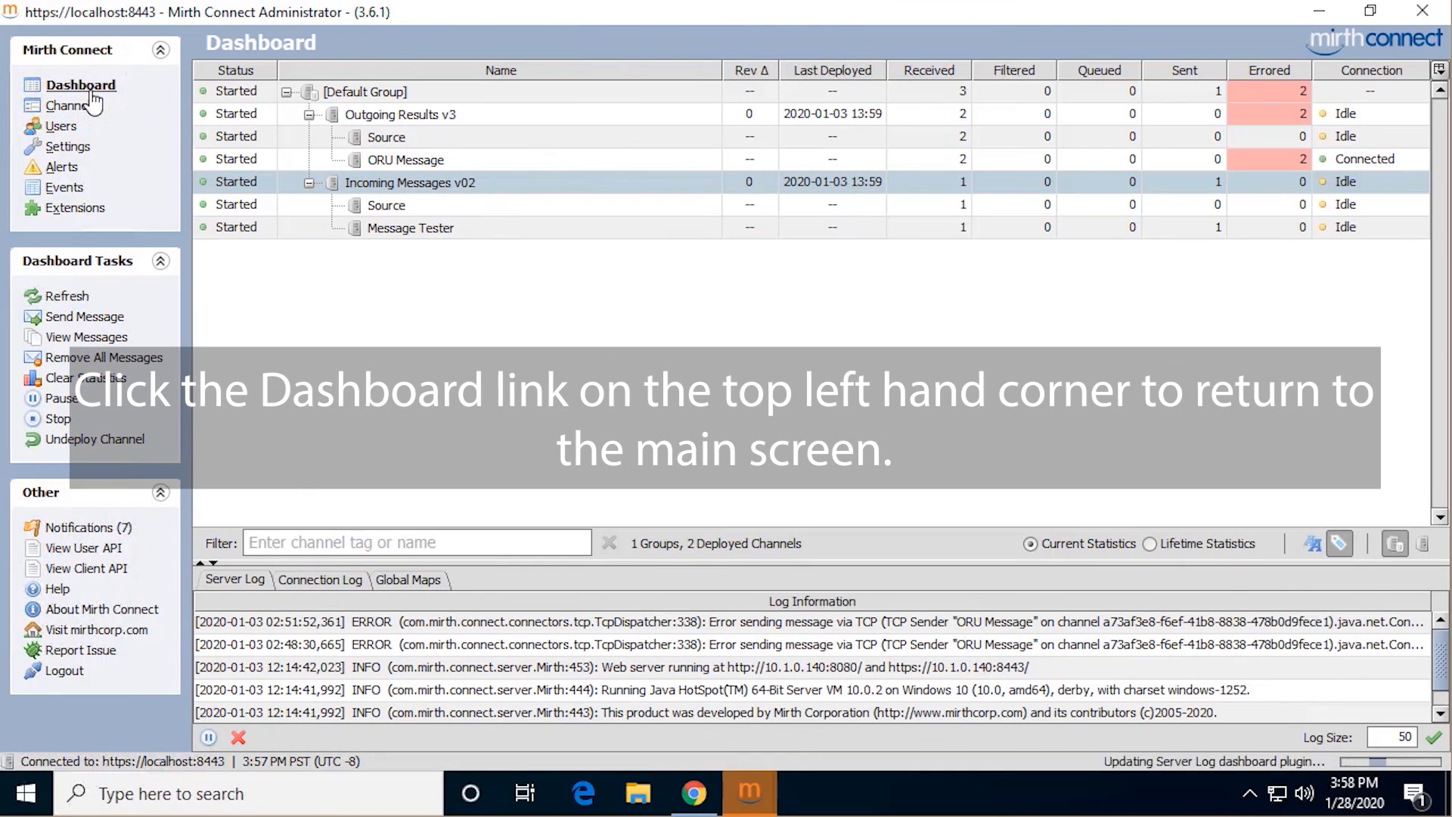